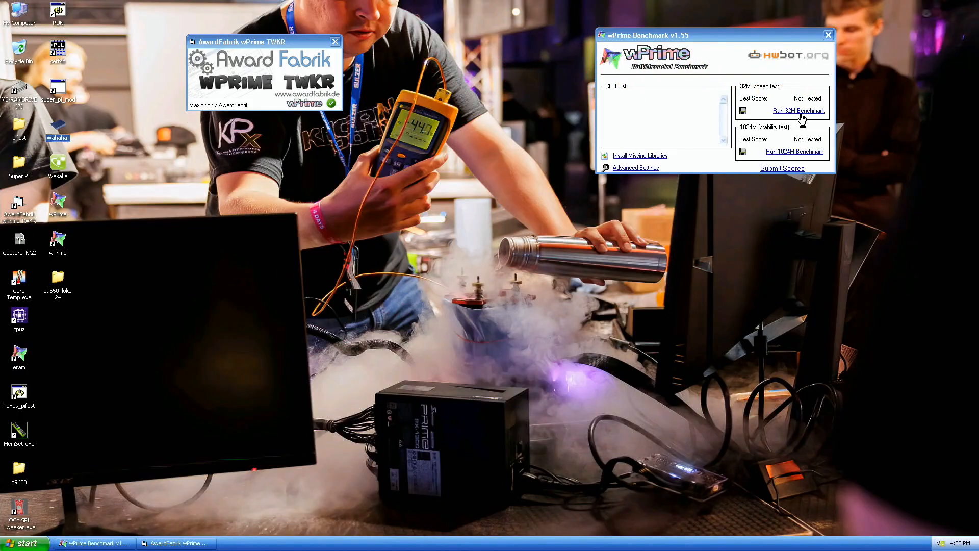
Run the 32M speed test with four threads via the TWKR tweaker, scoring 8.515 sec.
left_click(797, 110)
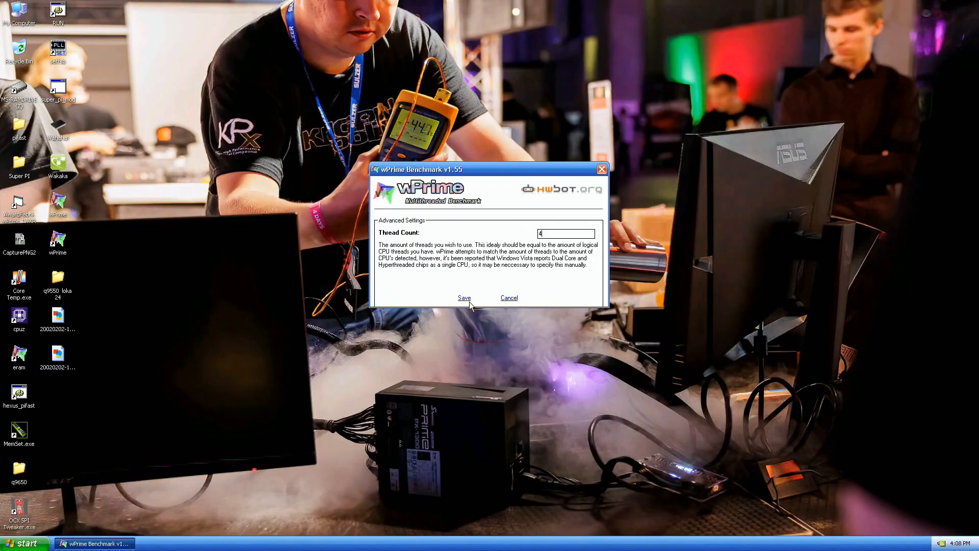
left_click(465, 298)
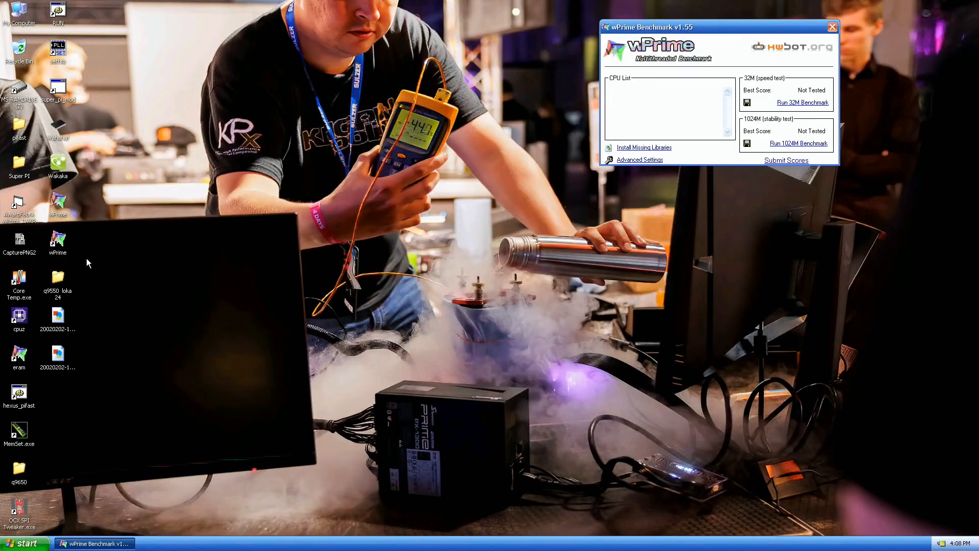
mouse_move(18, 212)
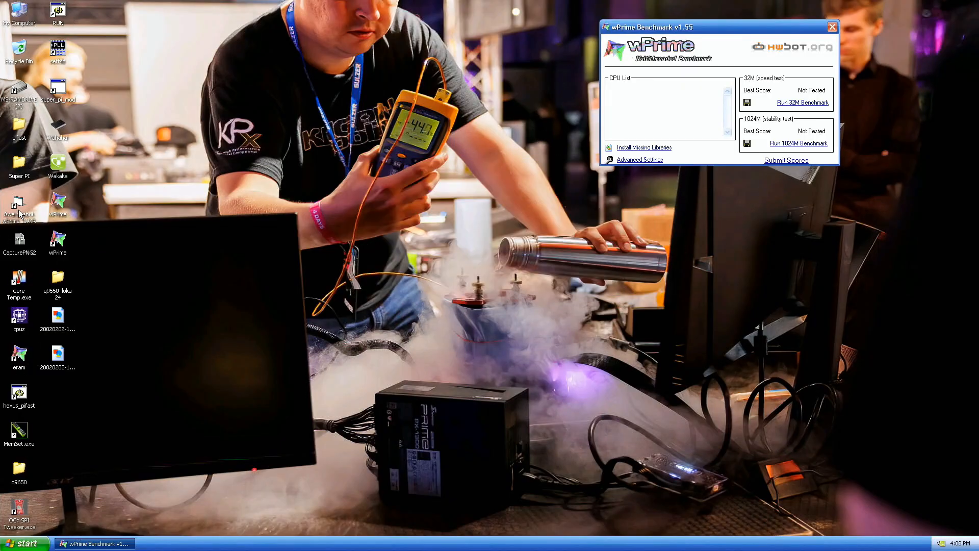
double_click(19, 206)
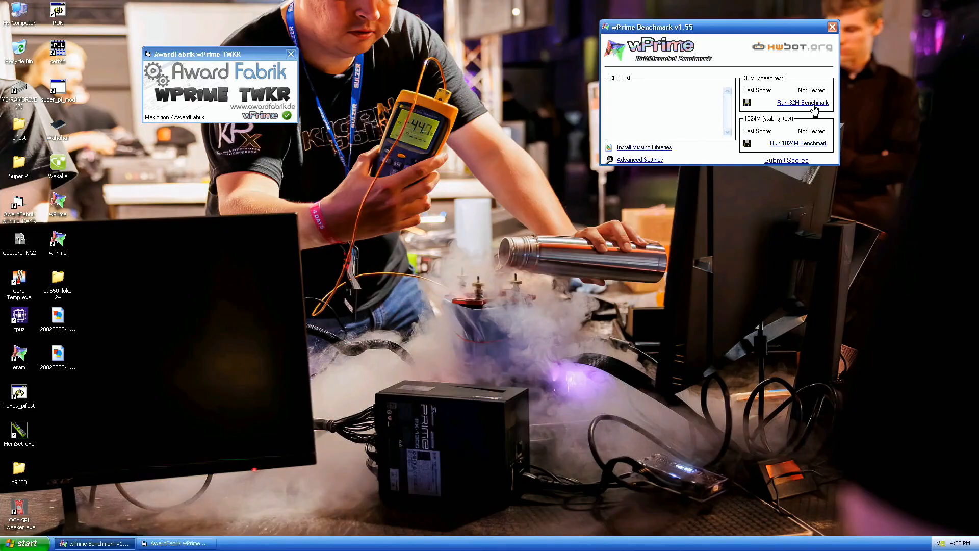
left_click(803, 102)
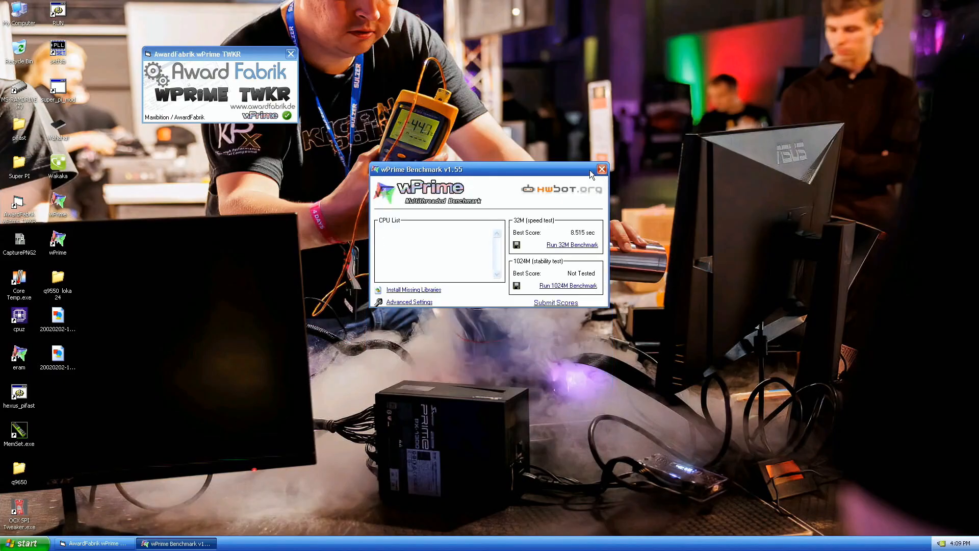
Arrange the cleared wPrime window top right and the tweaker window top left.
left_click_drag(487, 169, 700, 33)
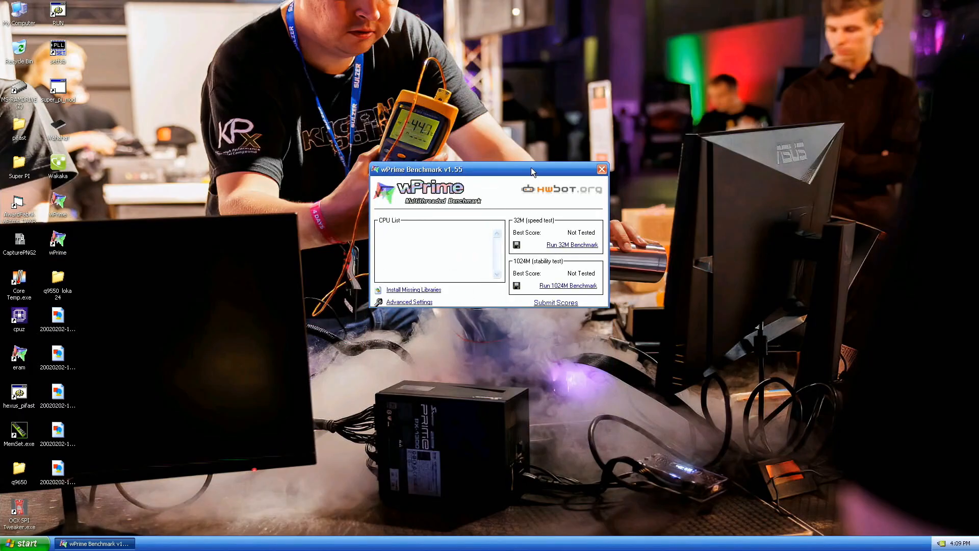
left_click_drag(488, 169, 679, 38)
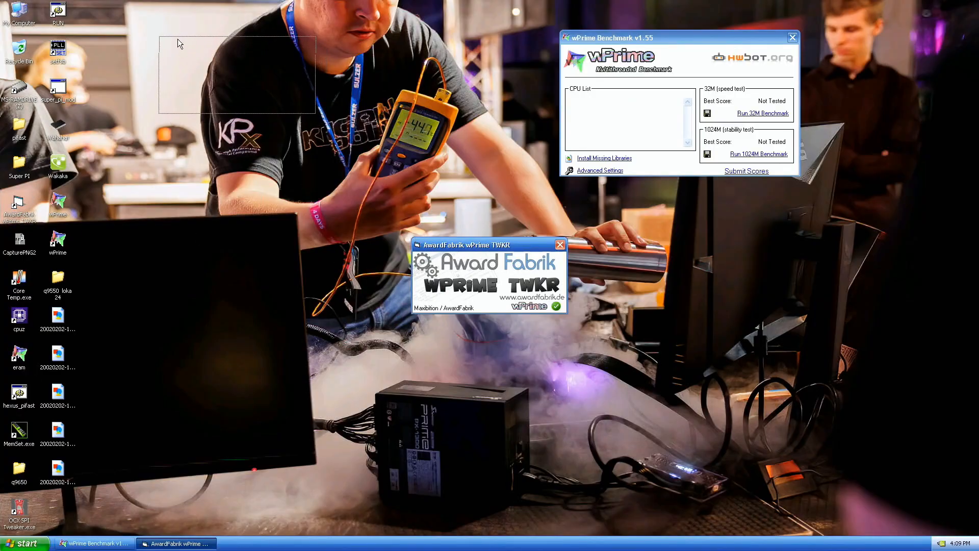
left_click_drag(487, 244, 235, 42)
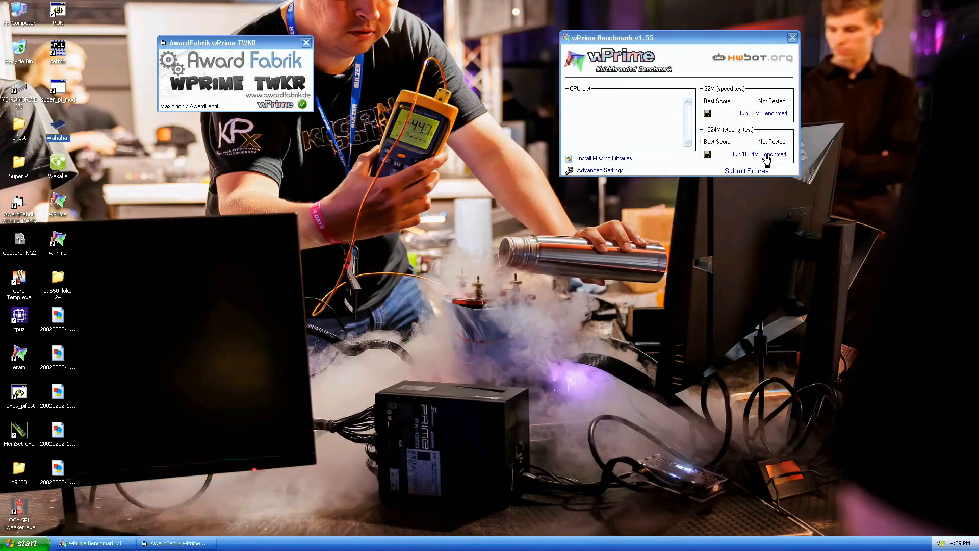
Run the 1024M stability test, recording a best score of 271.203 sec.
left_click(757, 154)
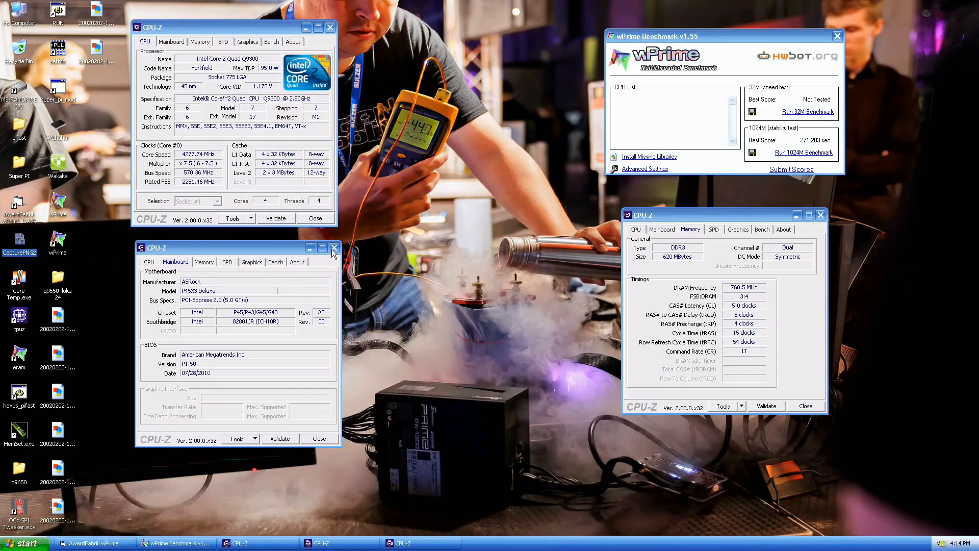
Close the extra CPU-Z window and reposition the Super PI window after the 32M run.
left_click(335, 247)
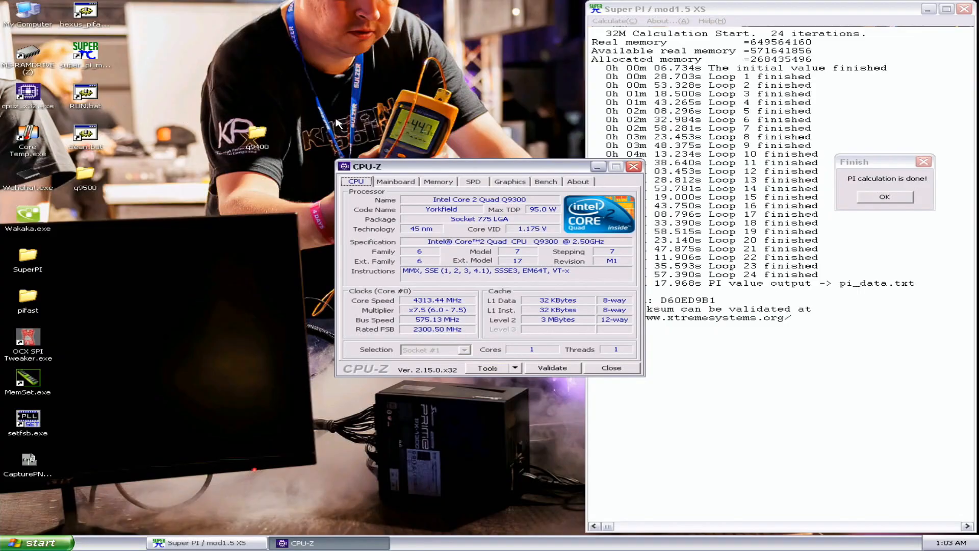
left_click_drag(438, 166, 366, 12)
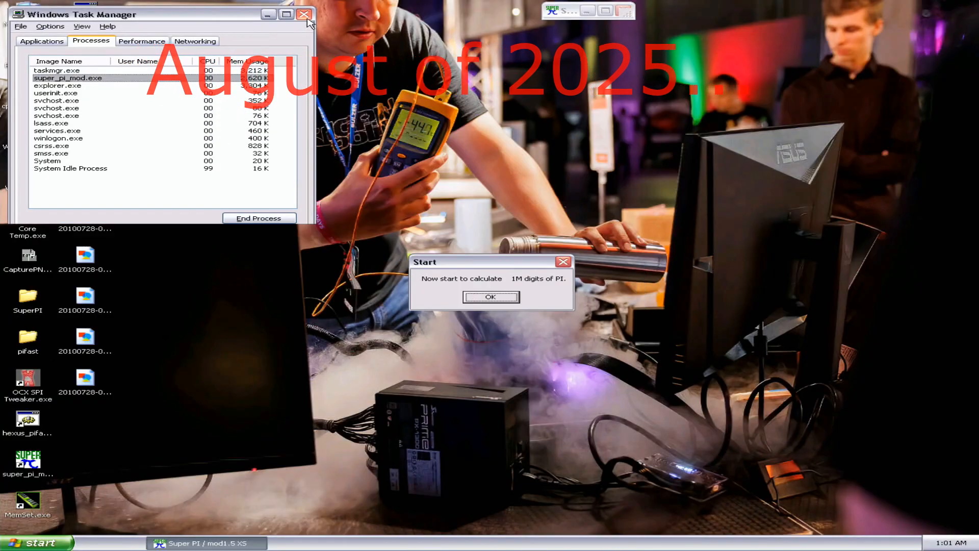
Start the 1M digits calculation and bring the PiFast result window into view.
left_click(304, 14)
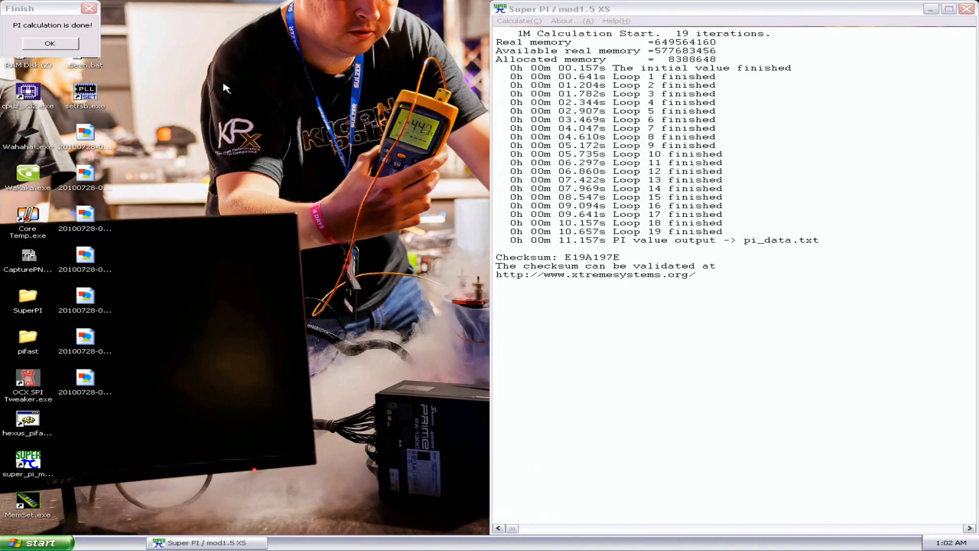
left_click_drag(51, 8, 818, 96)
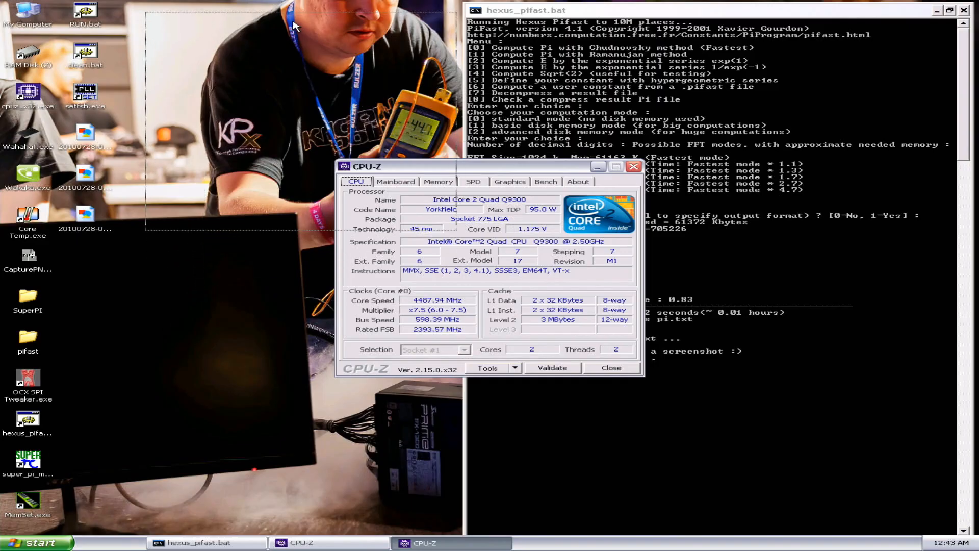
Dismiss the PiFast 10M result view to move on to the SetFSB overclocking session.
left_click(438, 181)
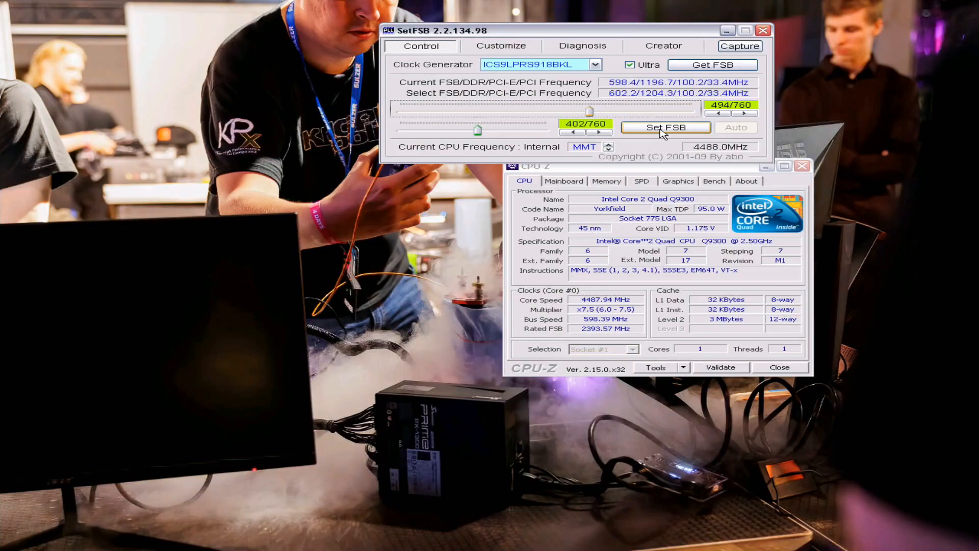
Apply successive Set FSB increases until the CPU reaches about 4540 MHz.
left_click(665, 127)
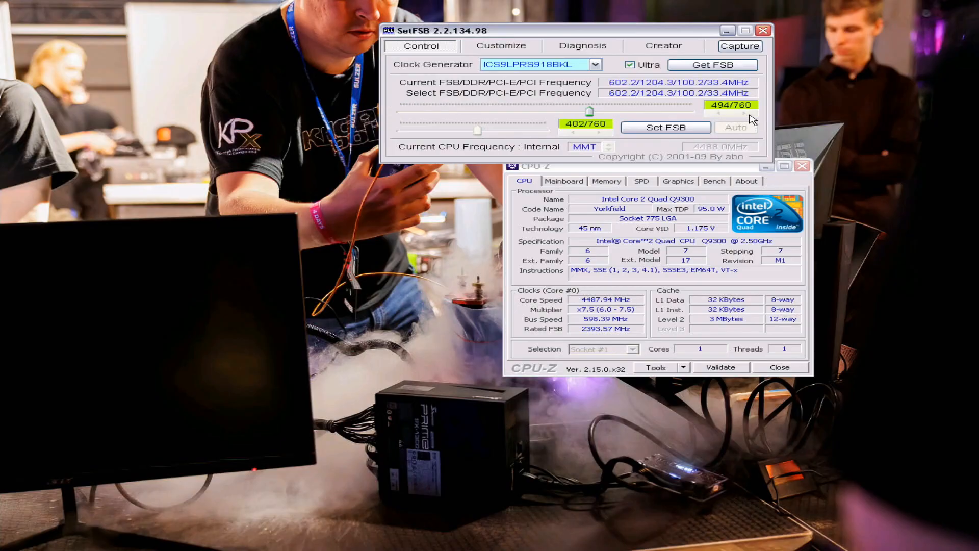
left_click(665, 127)
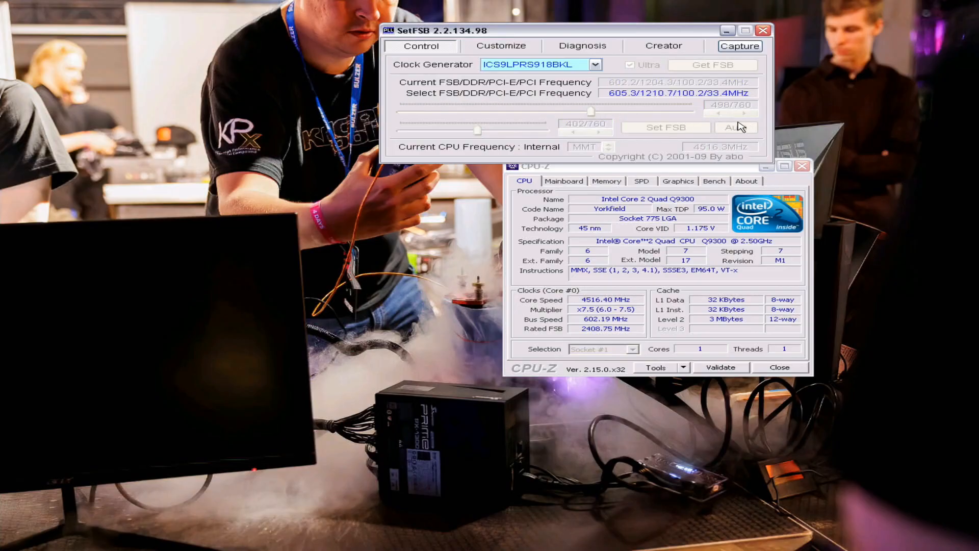
left_click(665, 128)
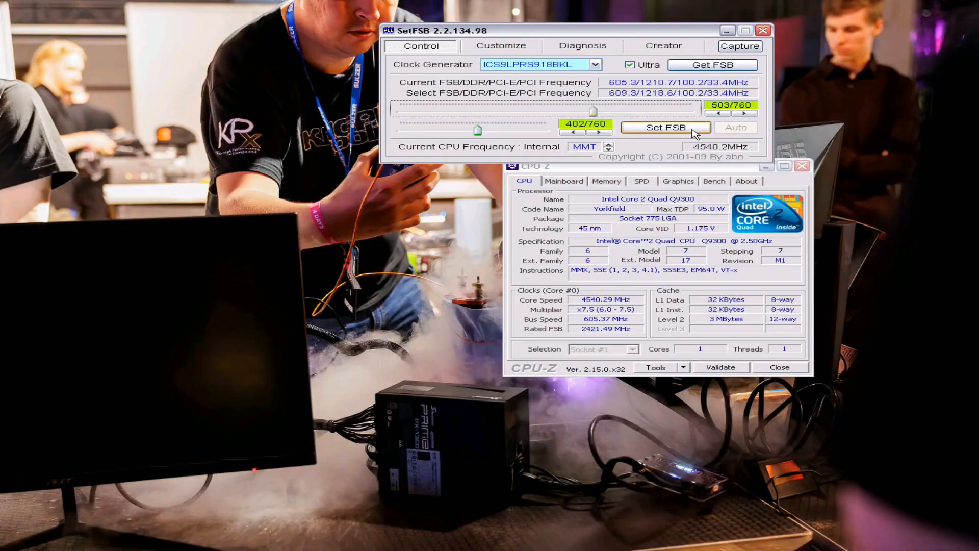
left_click(665, 127)
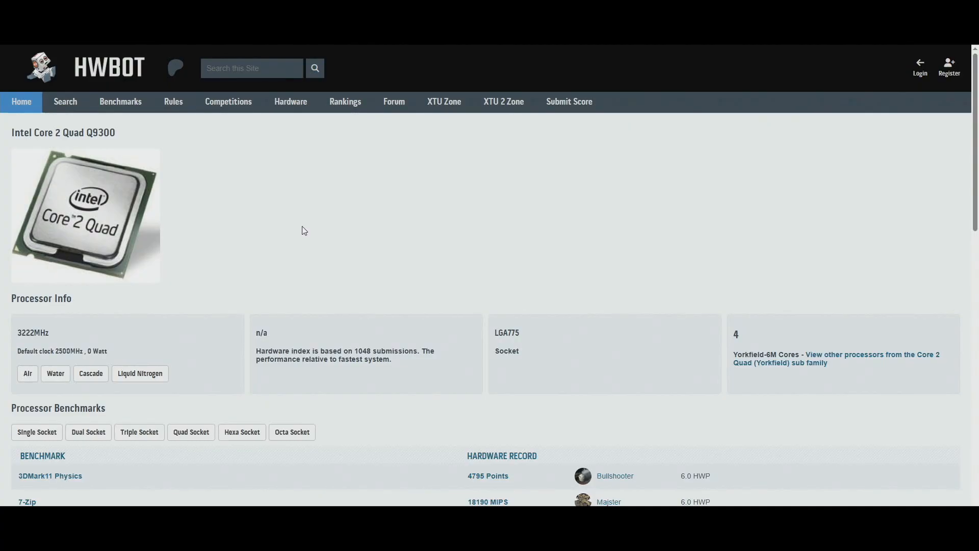
Scroll the Q9300 benchmark list down to the PiFast, SuperPi and wPrime records.
scroll("down", 3)
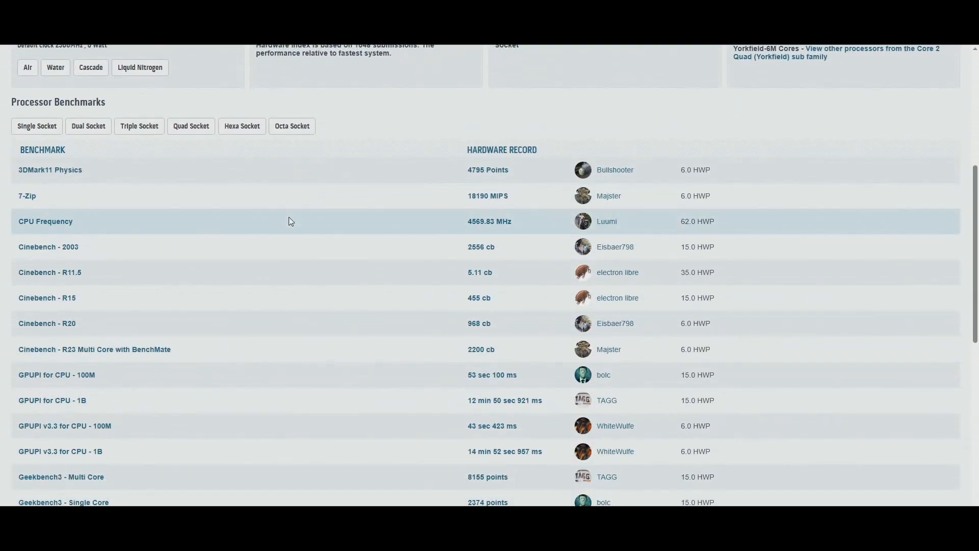
scroll("down", 3)
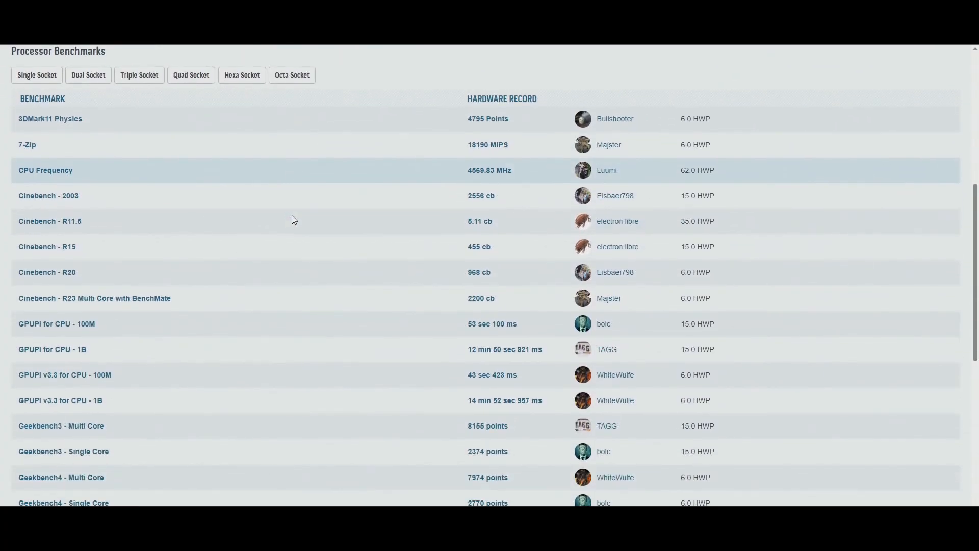
scroll("down", 3)
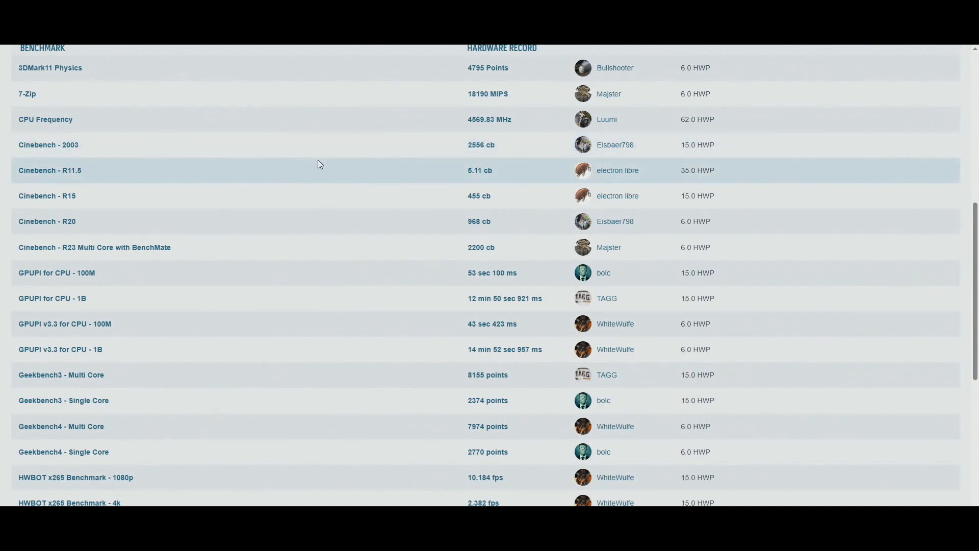
scroll("down", 3)
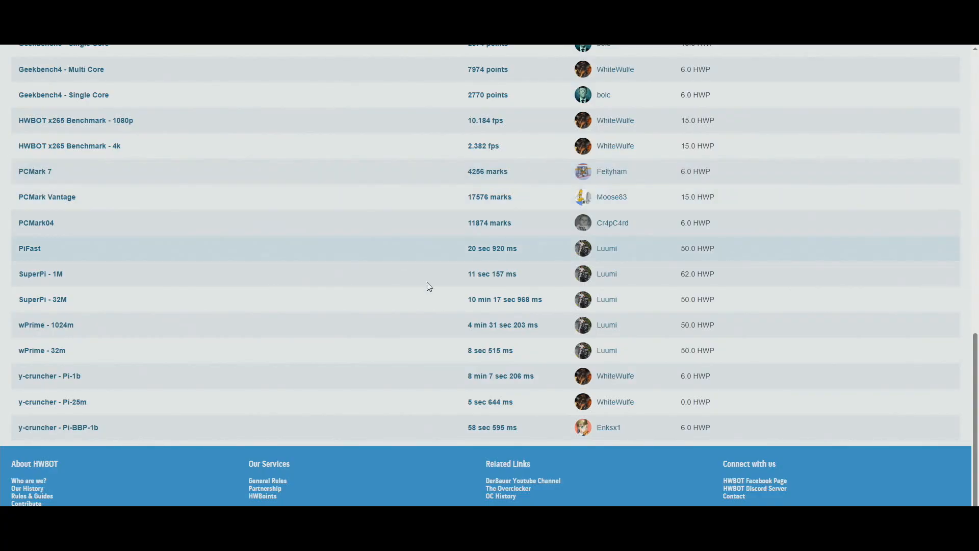
mouse_move(421, 310)
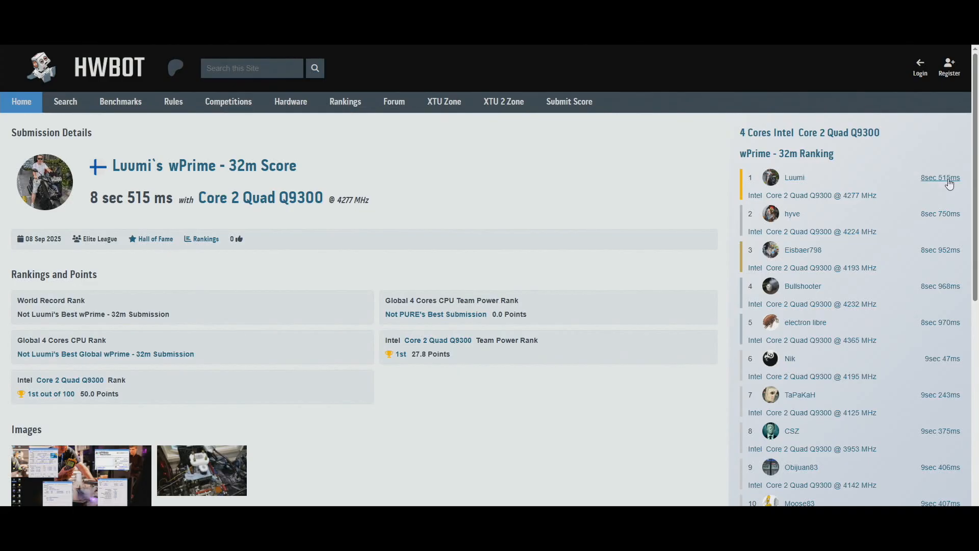
mouse_move(925, 185)
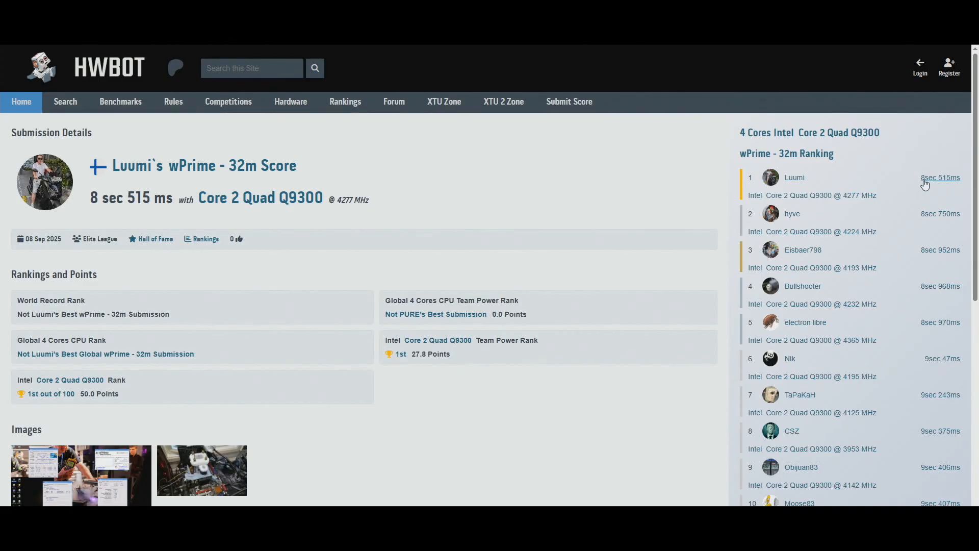
mouse_move(943, 218)
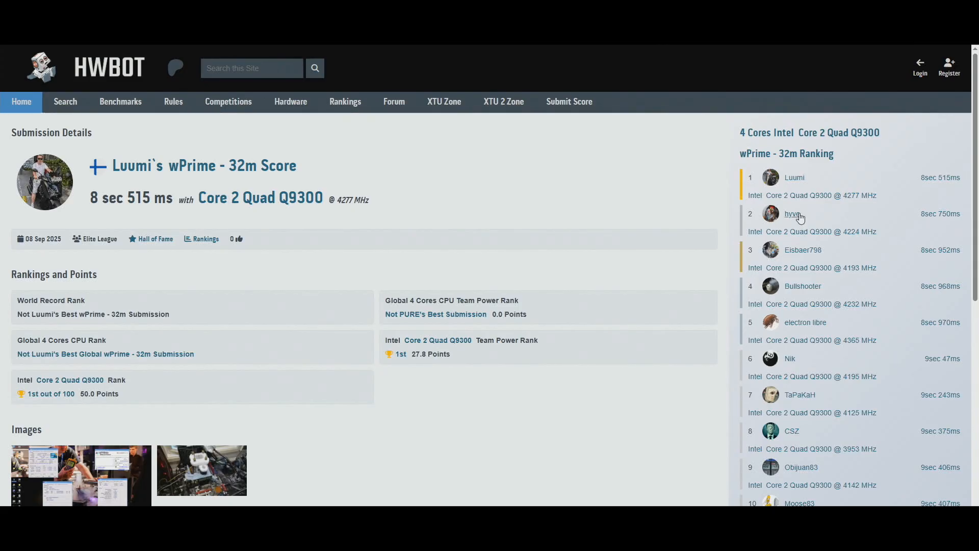
Show Luumi's wPrime - 32m submission of 8 sec 515 ms, ranked first of 100.
left_click(794, 214)
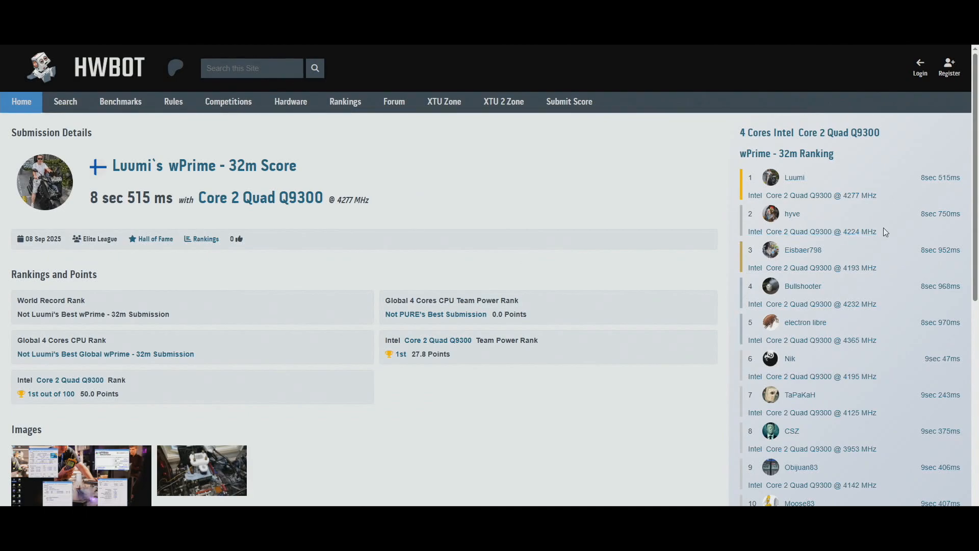
mouse_move(870, 231)
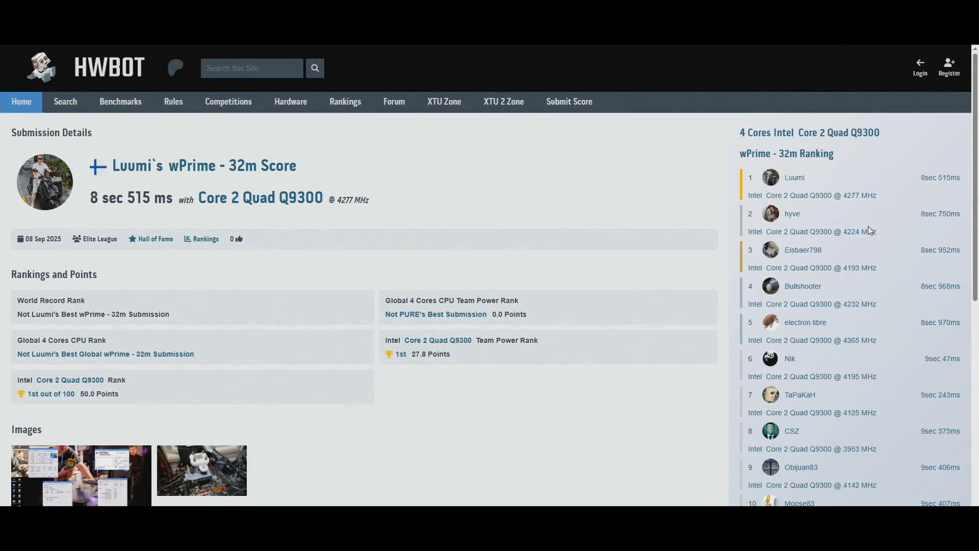
mouse_move(862, 227)
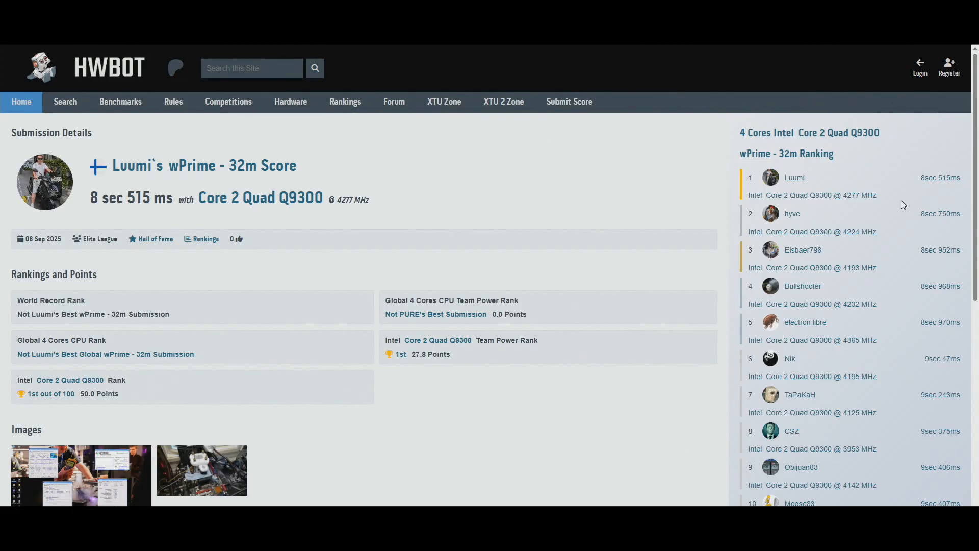
mouse_move(552, 214)
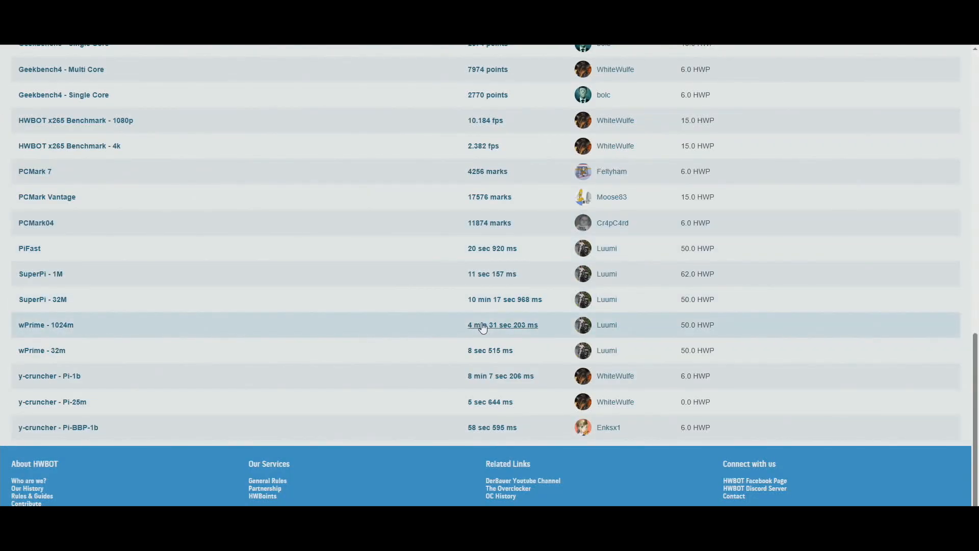
left_click(503, 324)
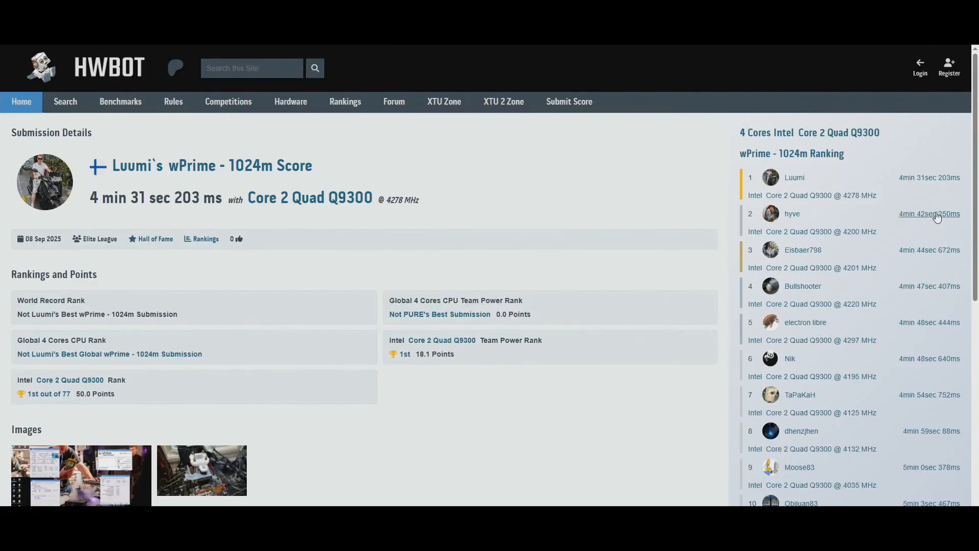
mouse_move(856, 208)
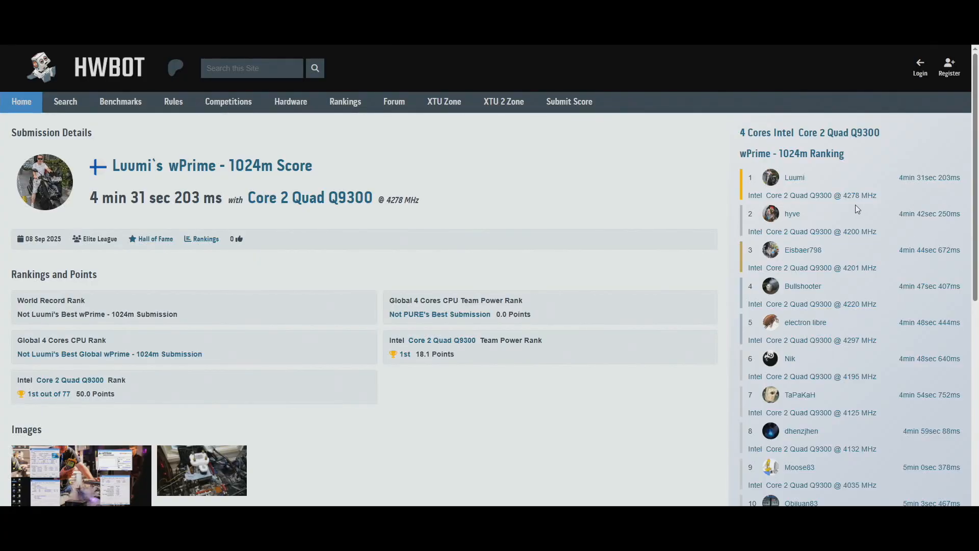
mouse_move(847, 229)
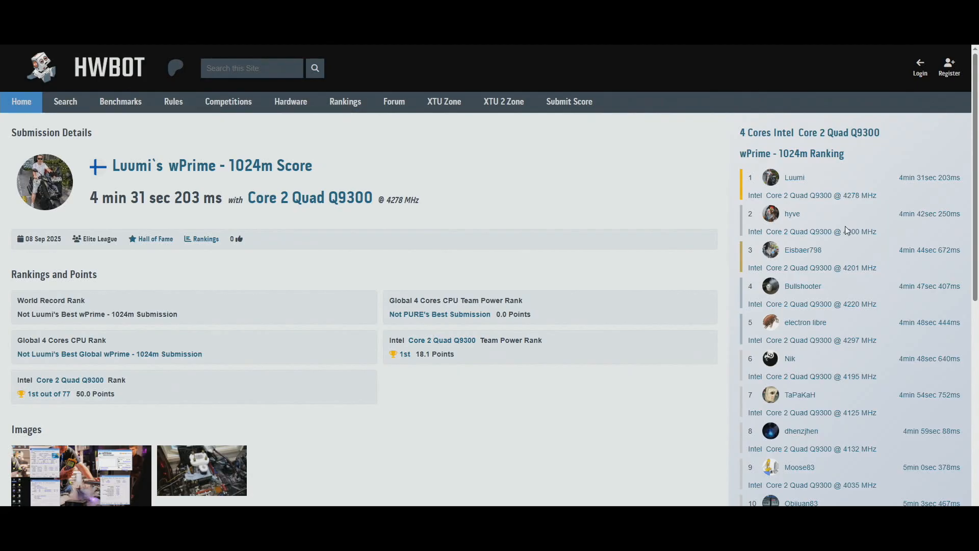
left_click(79, 469)
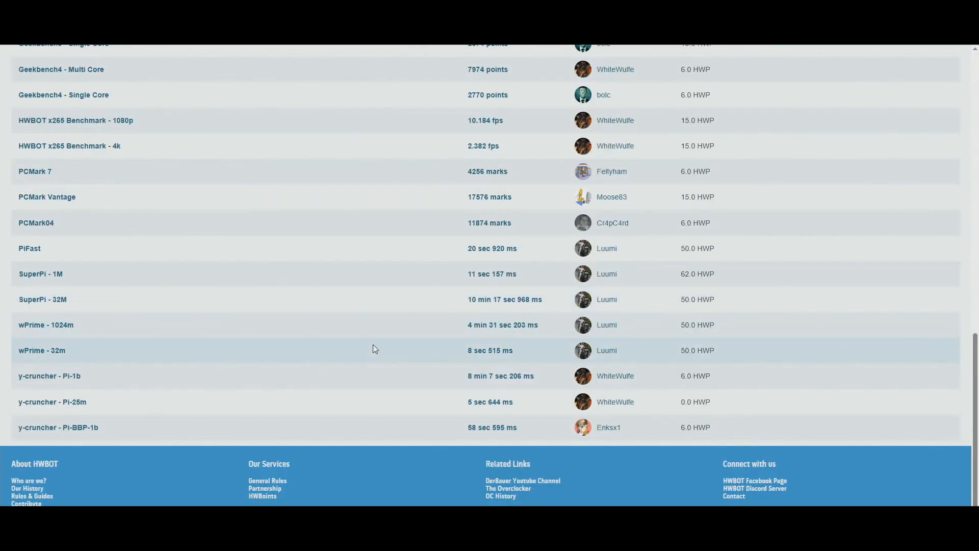
mouse_move(411, 303)
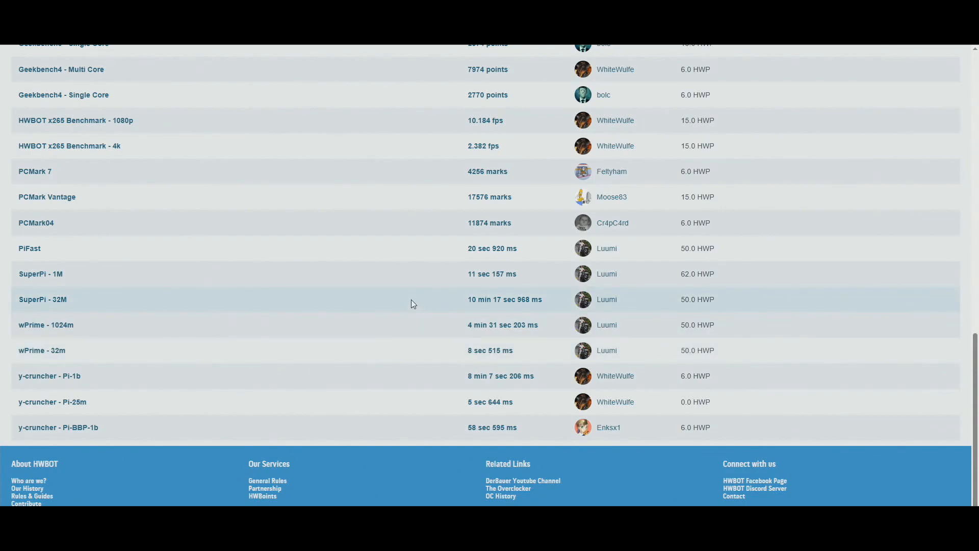
mouse_move(430, 313)
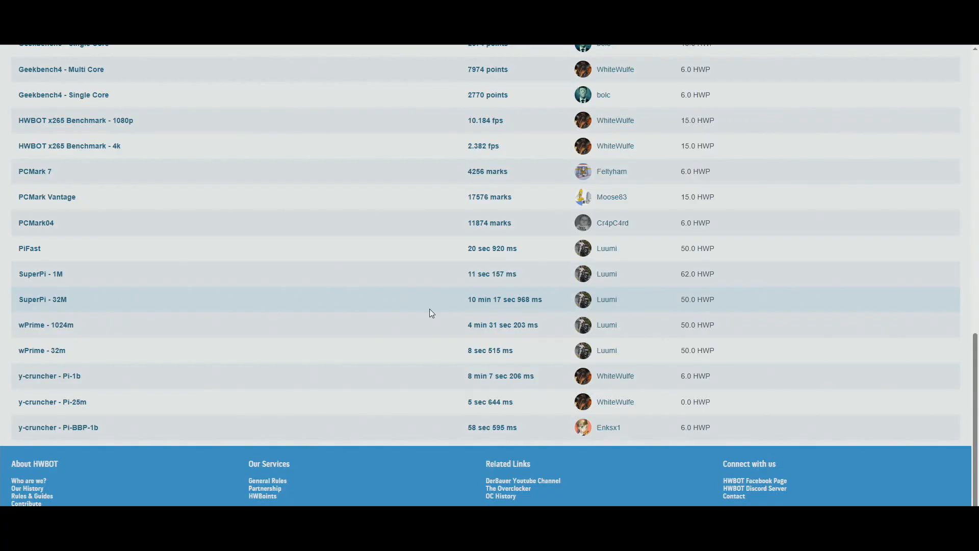
mouse_move(418, 305)
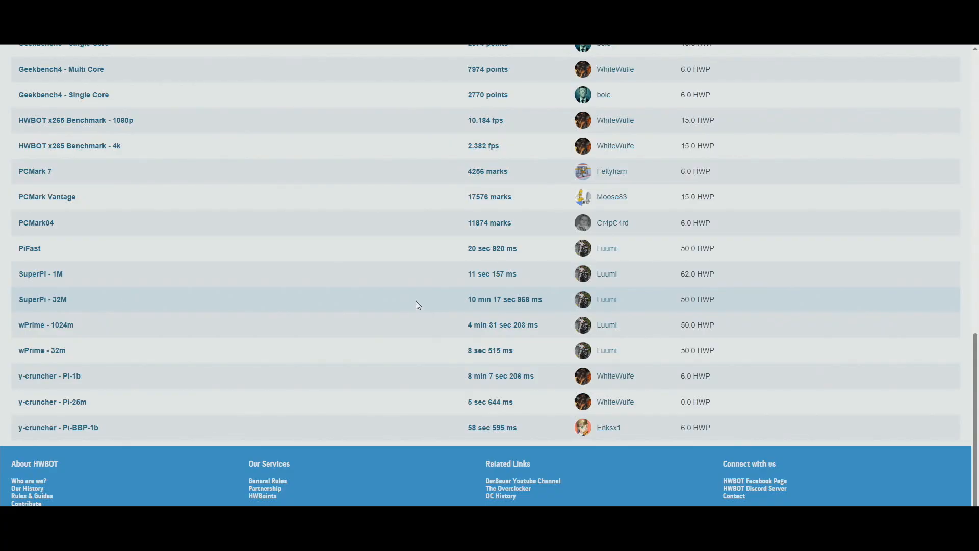
mouse_move(503, 299)
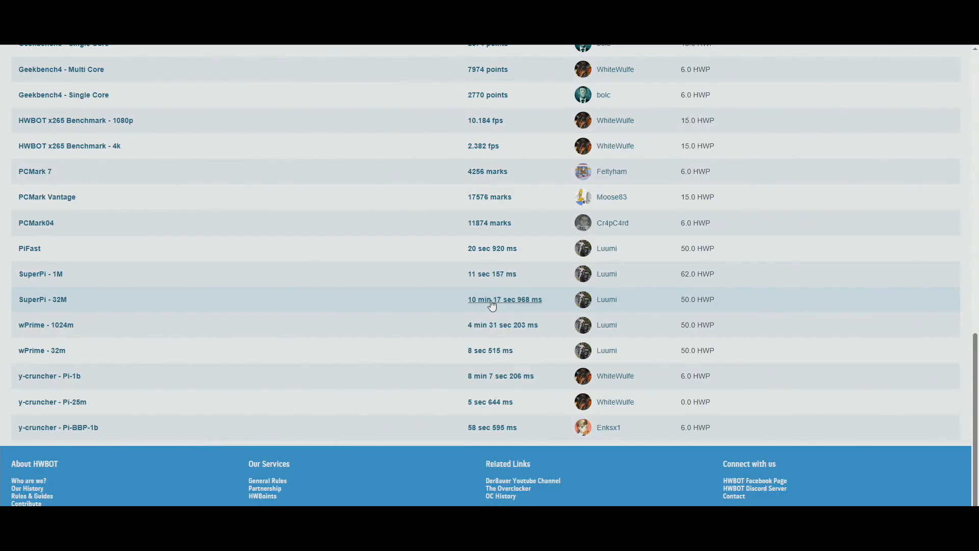
Open Luumi's 10 min 17 sec 968 ms SuperPi - 32M submission, first of 59.
left_click(503, 299)
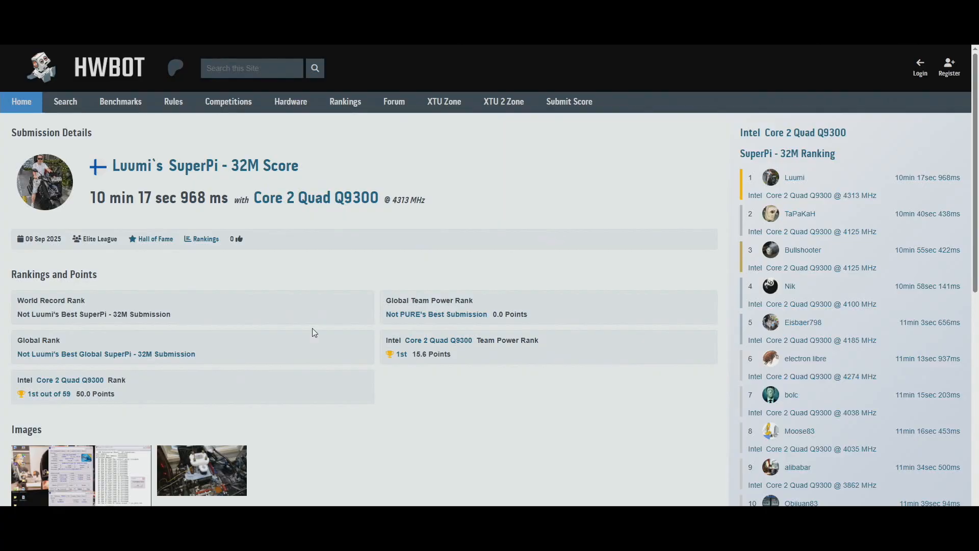
Scroll down the SuperPi - 32M submission page toward the ranking sidebar.
scroll("down", 3)
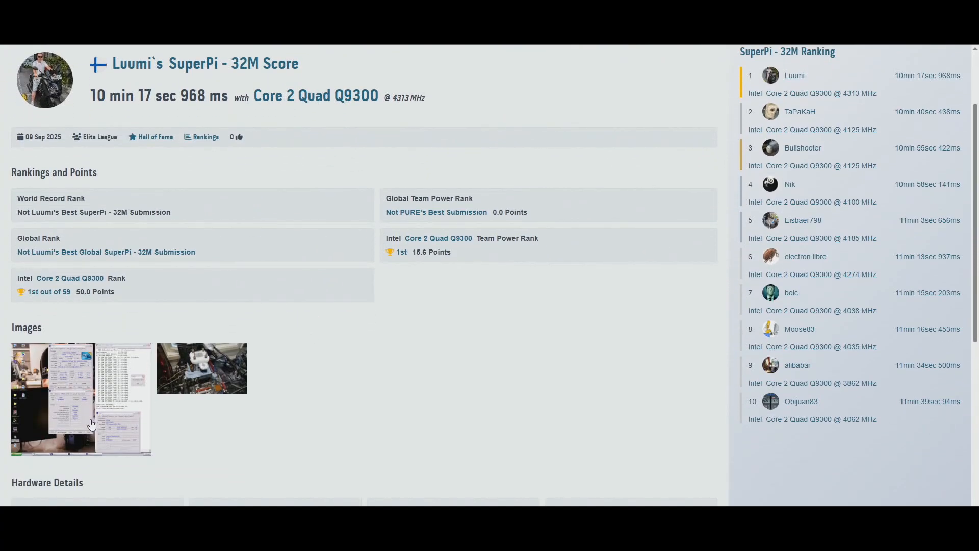
mouse_move(400, 392)
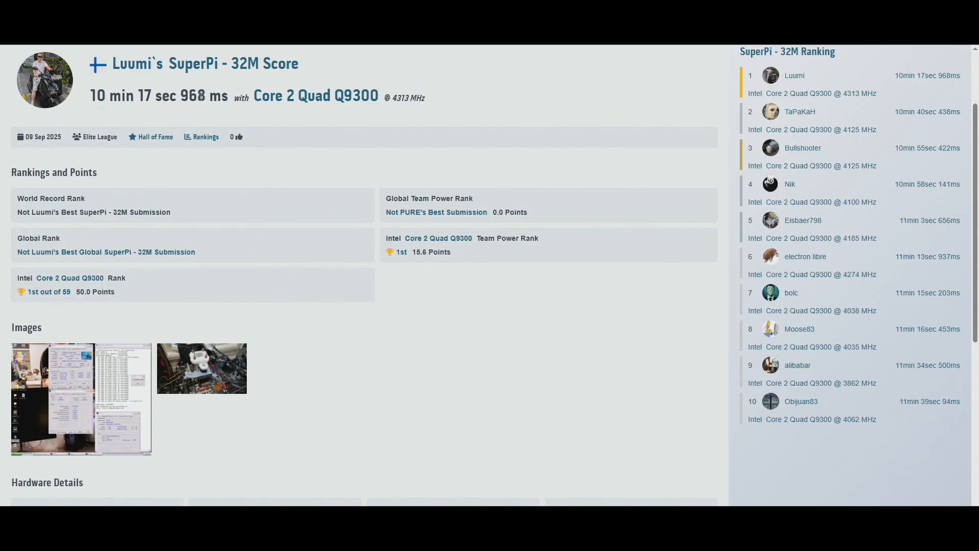
mouse_move(845, 111)
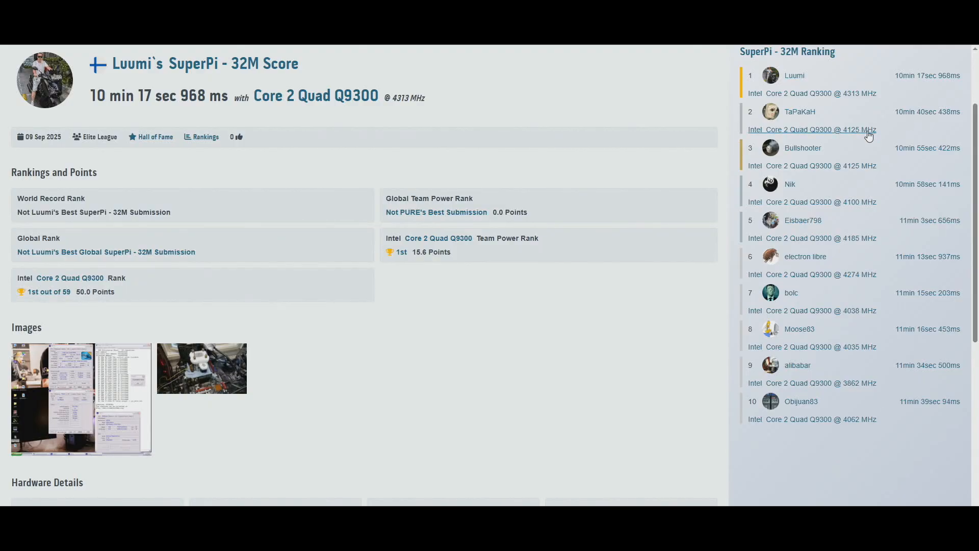
mouse_move(907, 131)
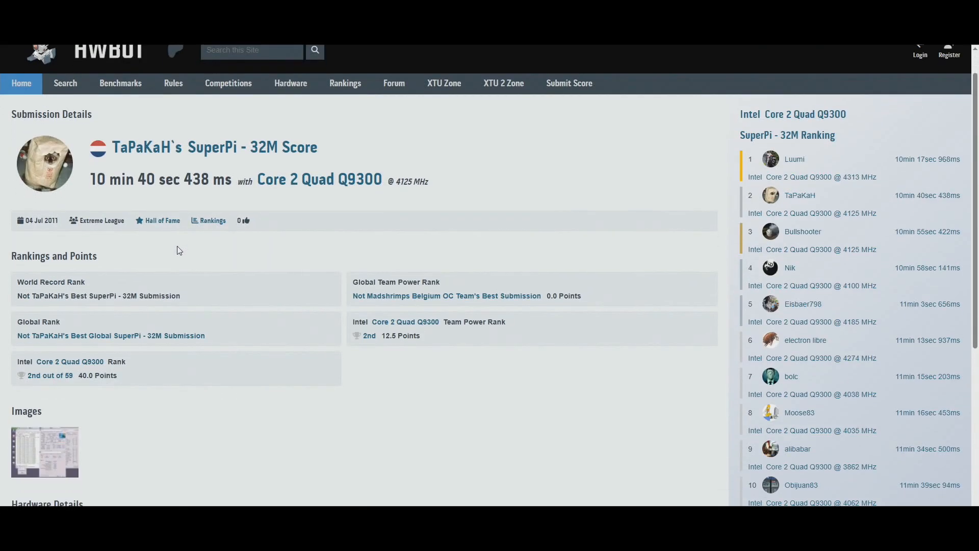
Enlarge the runner-up's SuperPi - 32M benchmark screenshot in the lightbox.
left_click(44, 452)
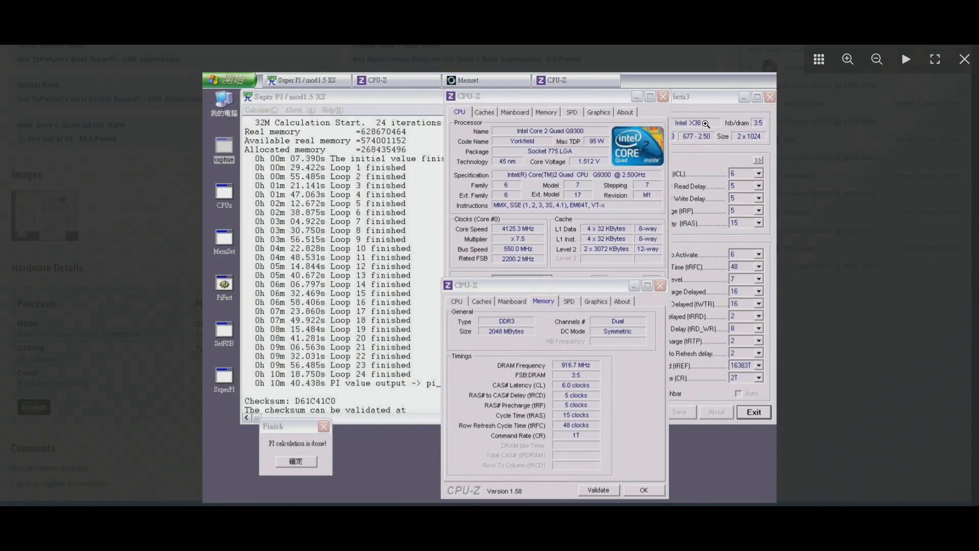
mouse_move(516, 250)
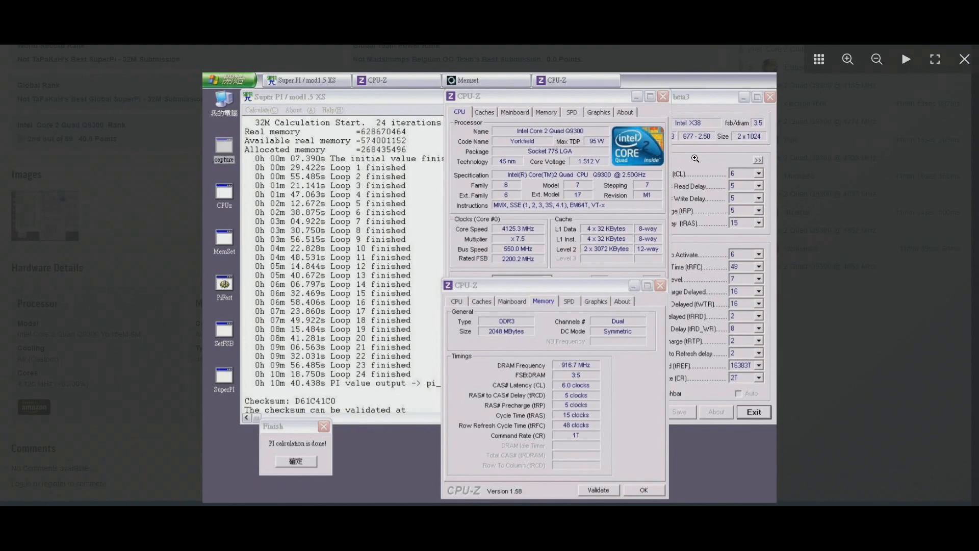
mouse_move(694, 132)
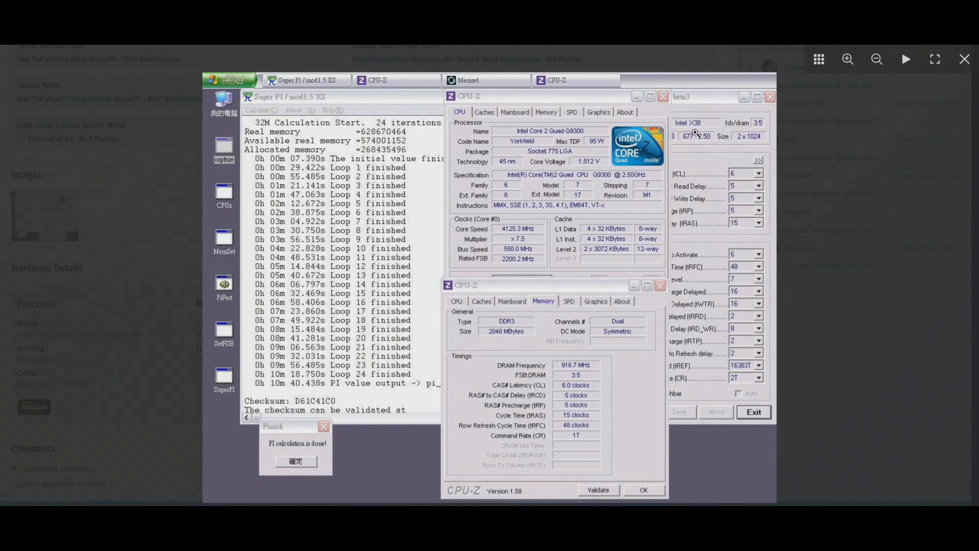
mouse_move(705, 118)
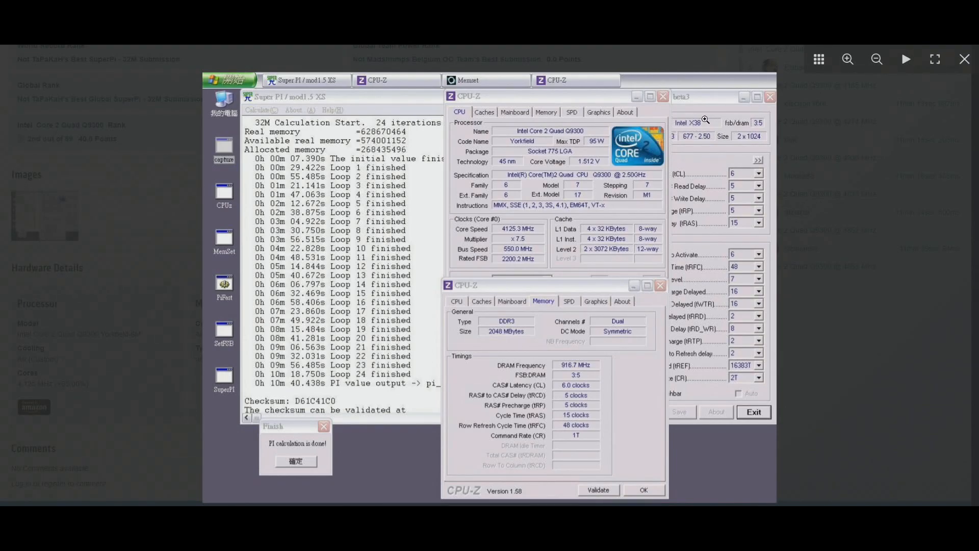
mouse_move(677, 143)
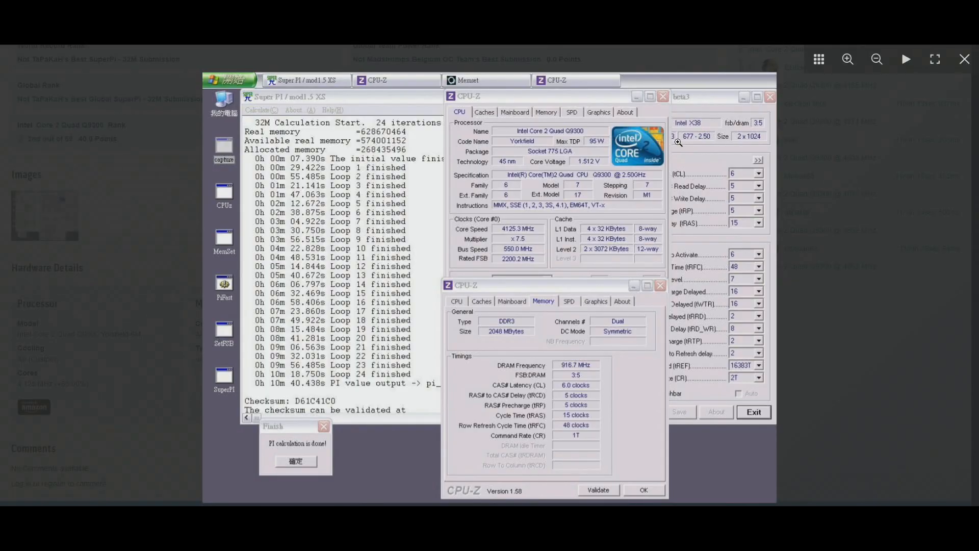
mouse_move(561, 208)
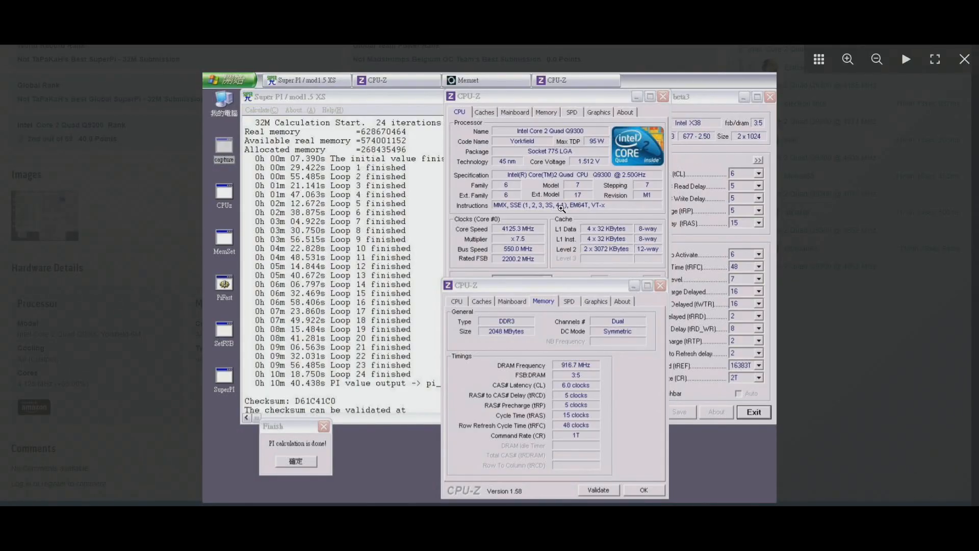
mouse_move(480, 404)
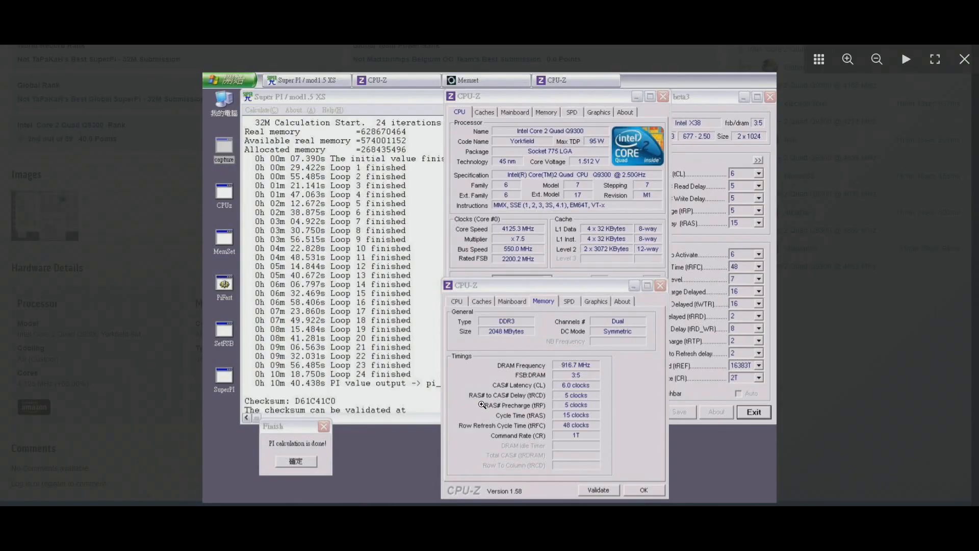
mouse_move(516, 243)
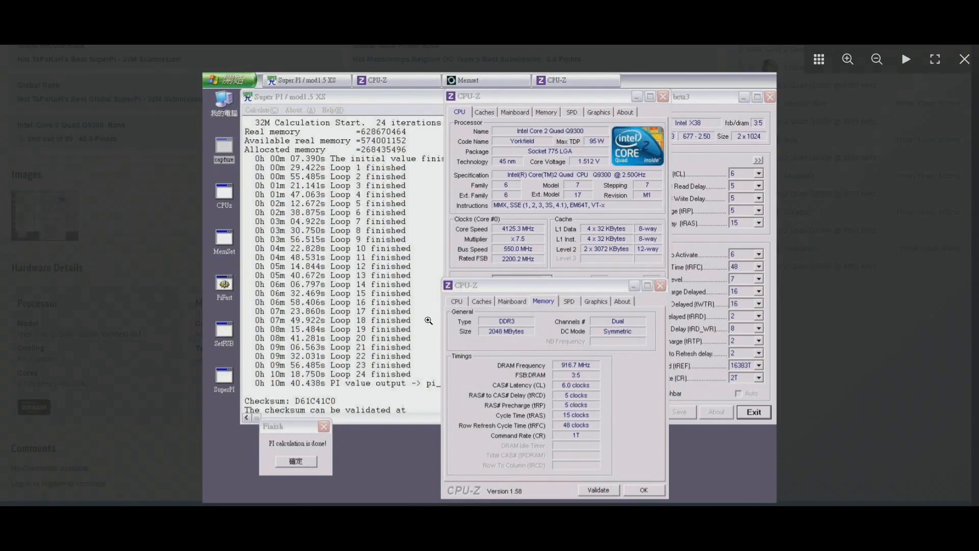
mouse_move(400, 291)
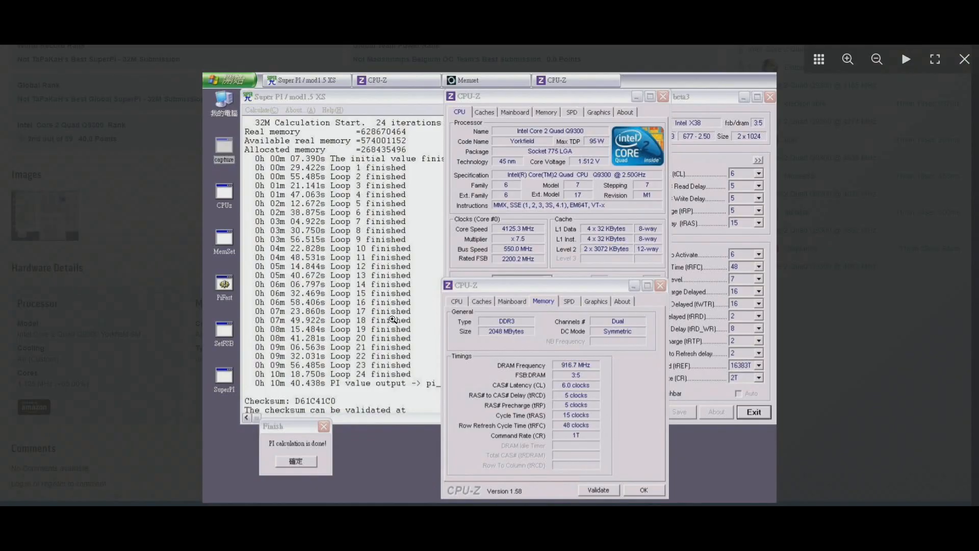
mouse_move(315, 391)
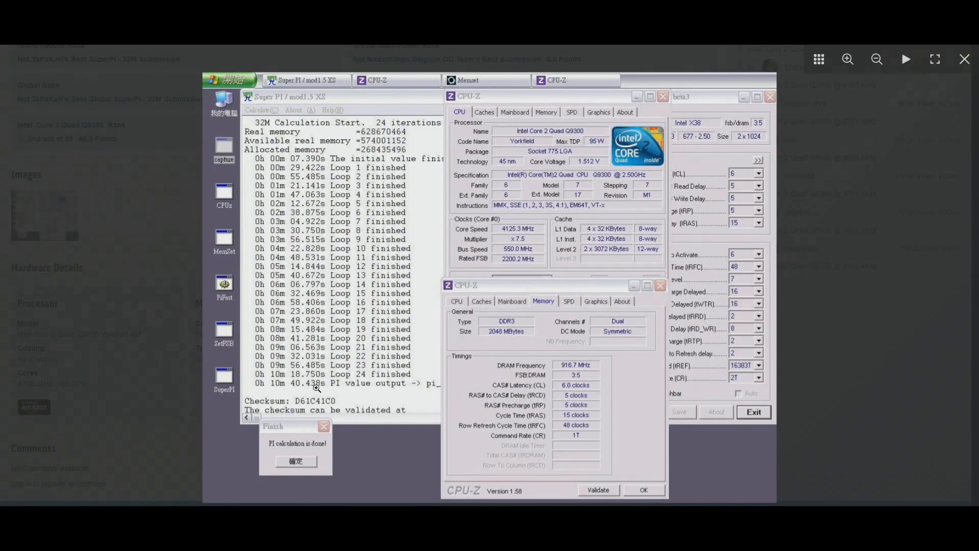
mouse_move(220, 303)
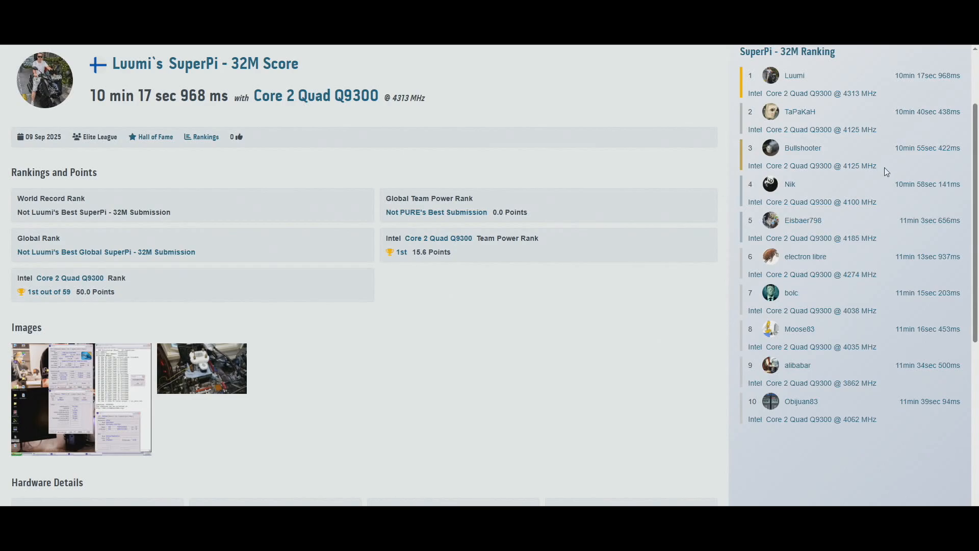
Scroll through the SuperPi - 32M submission page to review screenshots and ranking sidebar.
scroll("down", 3)
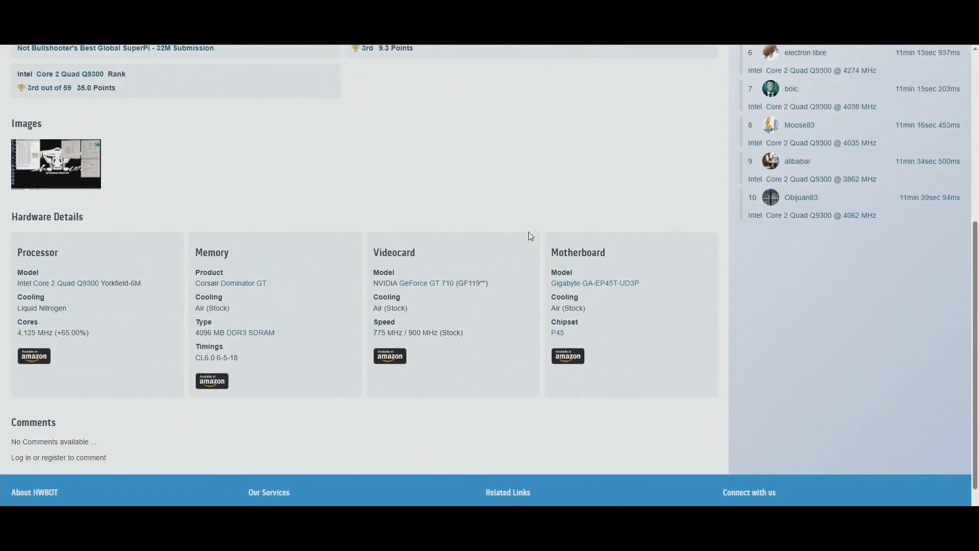
scroll("up", 3)
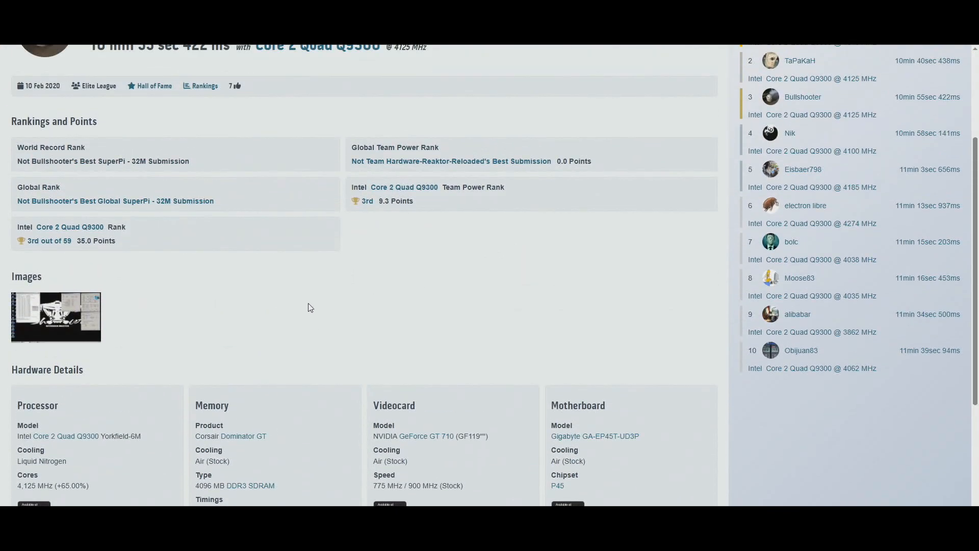
scroll("up", 3)
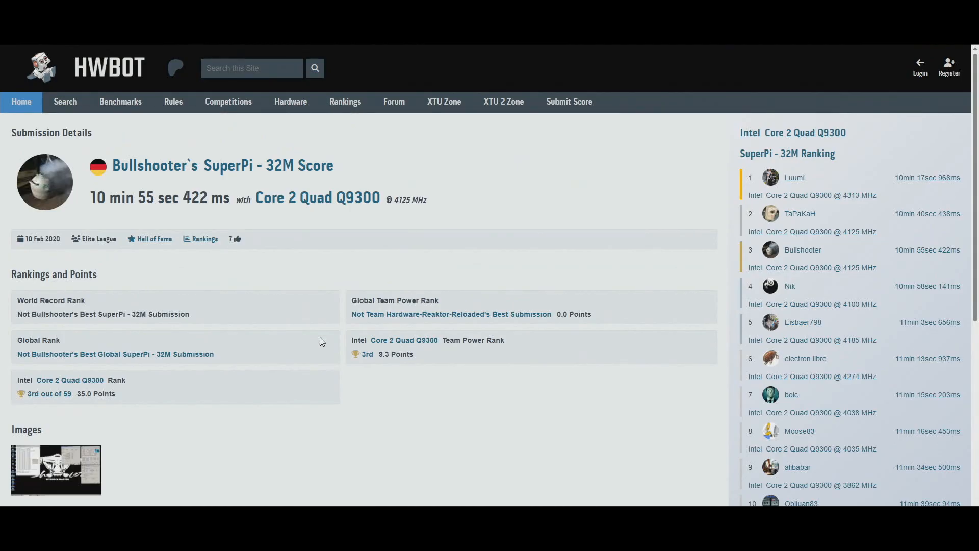
scroll("down", 3)
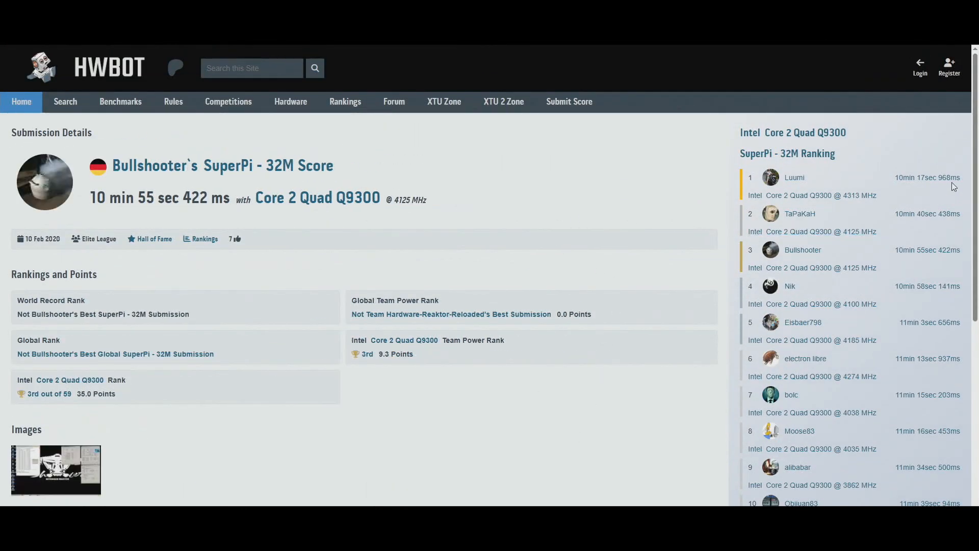
scroll("down", 3)
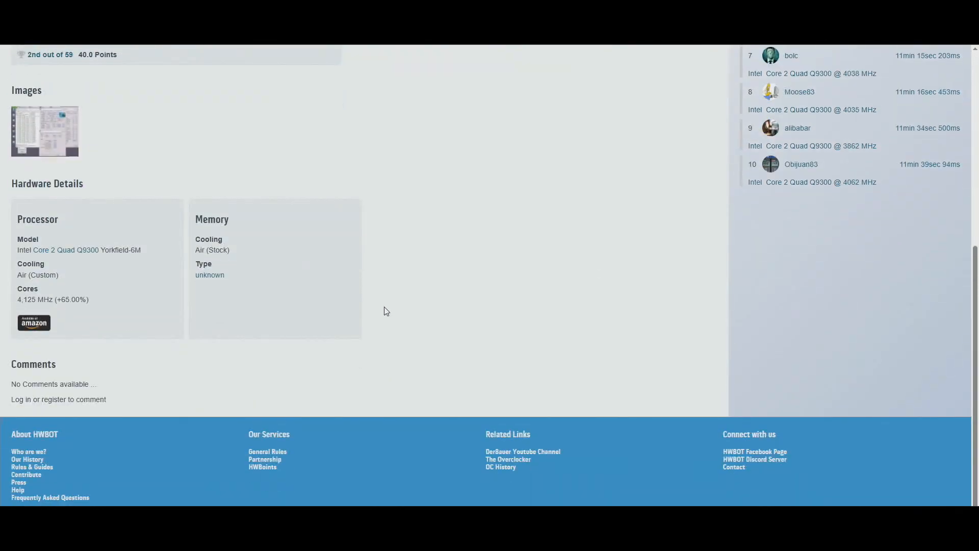
scroll("up", 3)
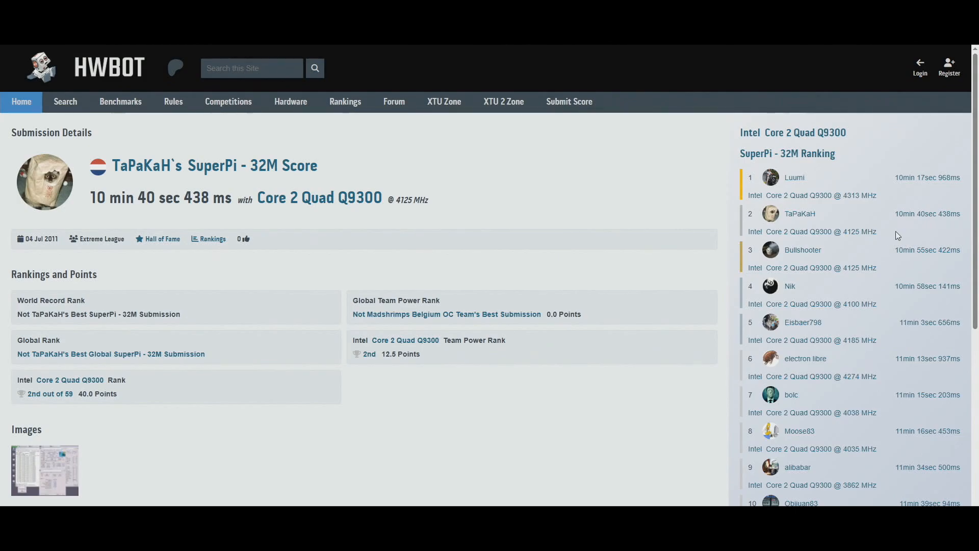
mouse_move(688, 201)
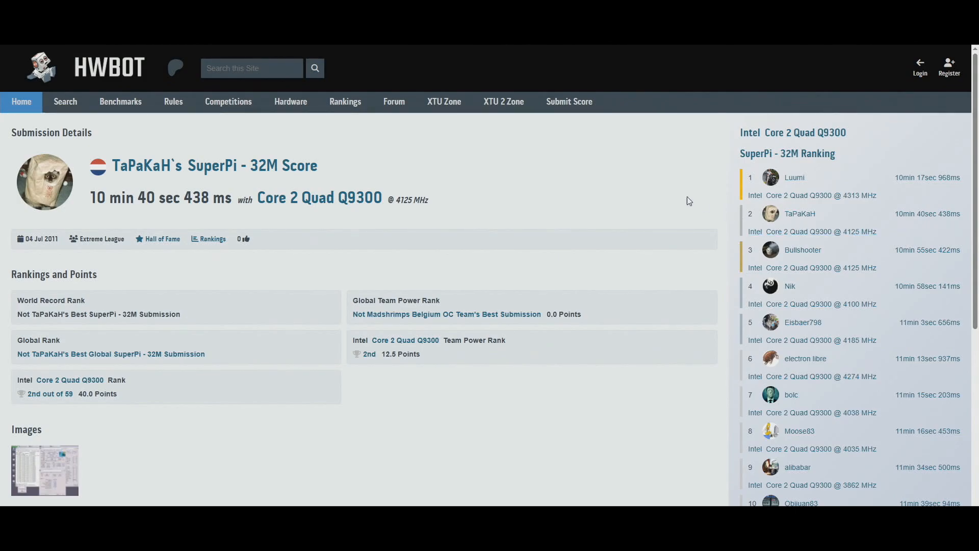
mouse_move(923, 189)
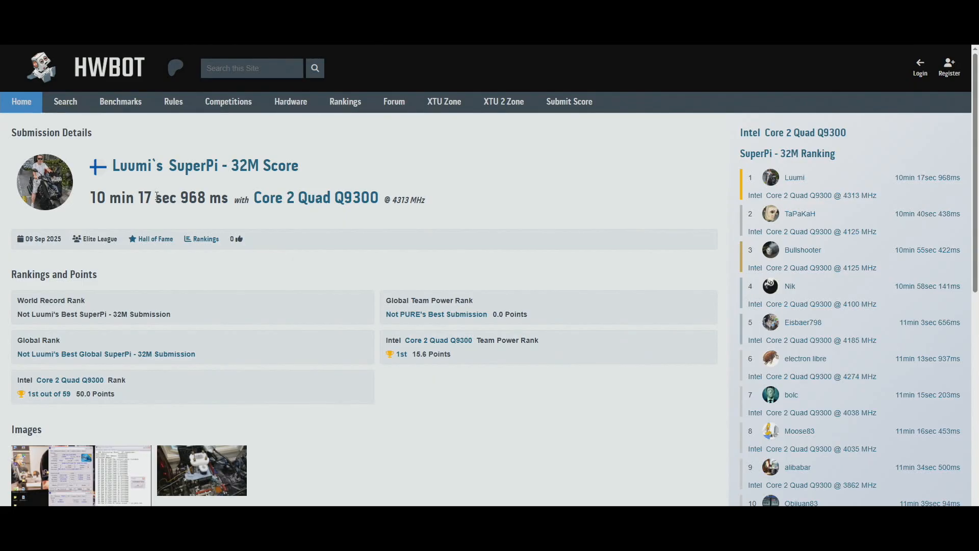
mouse_move(118, 461)
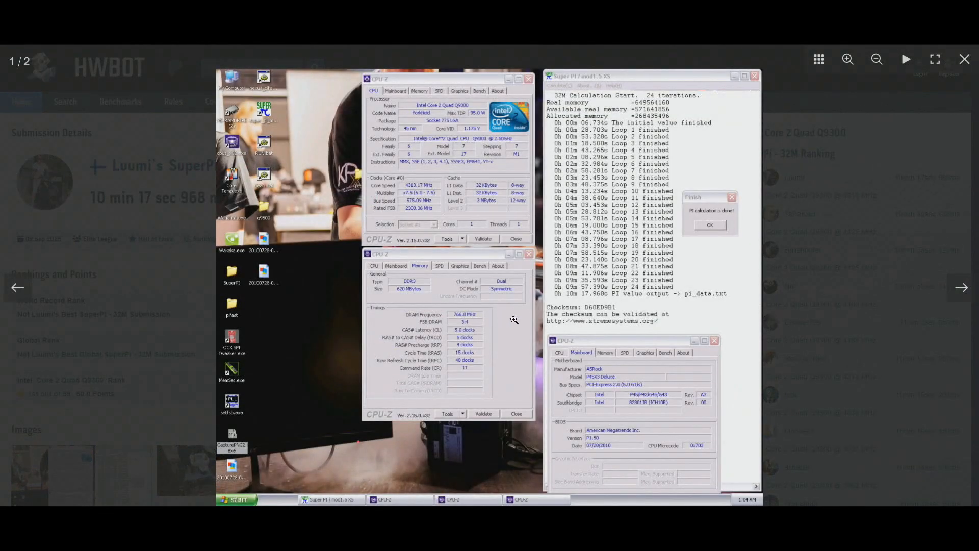
mouse_move(480, 315)
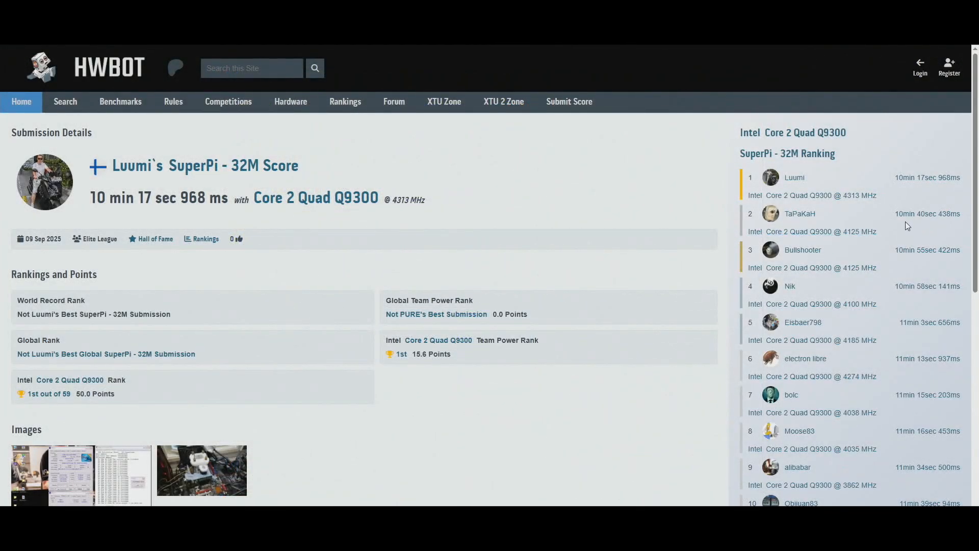
mouse_move(928, 213)
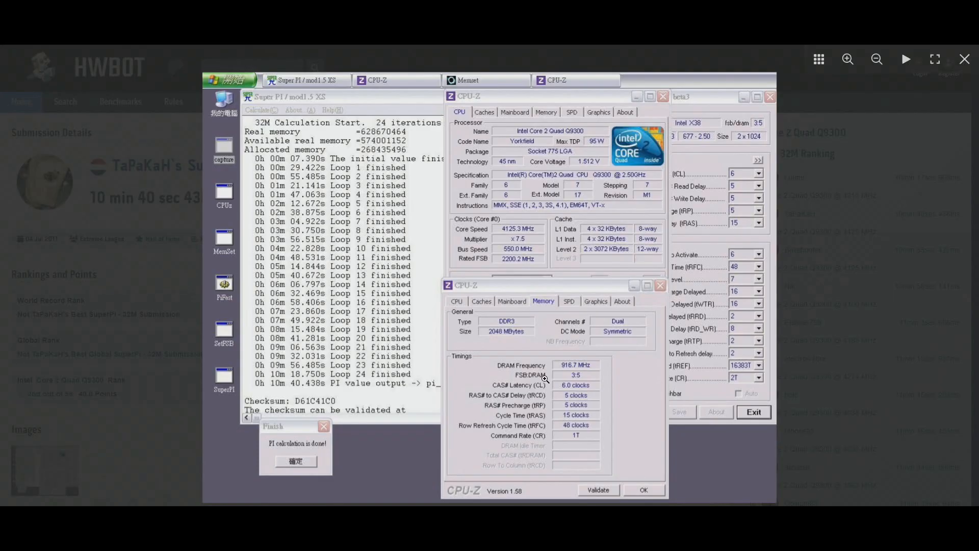
mouse_move(577, 380)
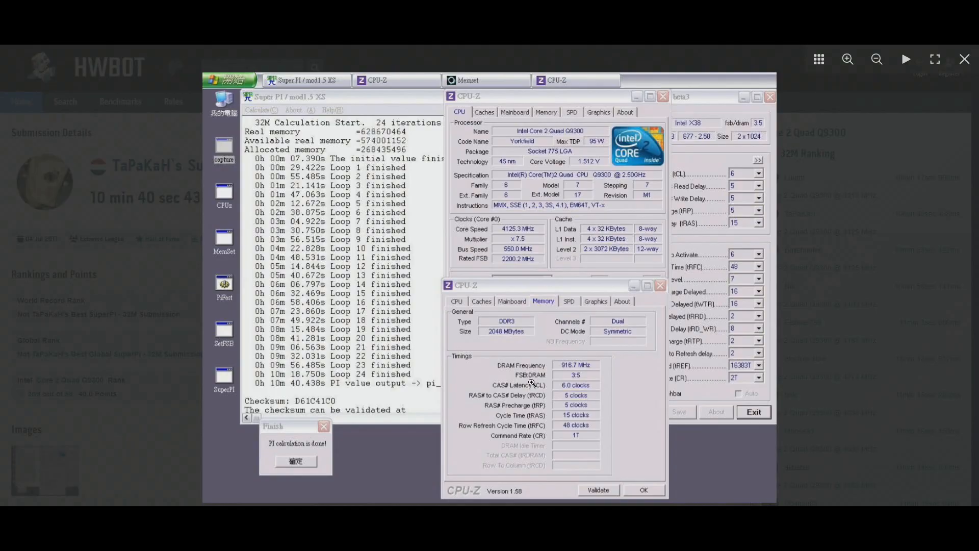
mouse_move(538, 380)
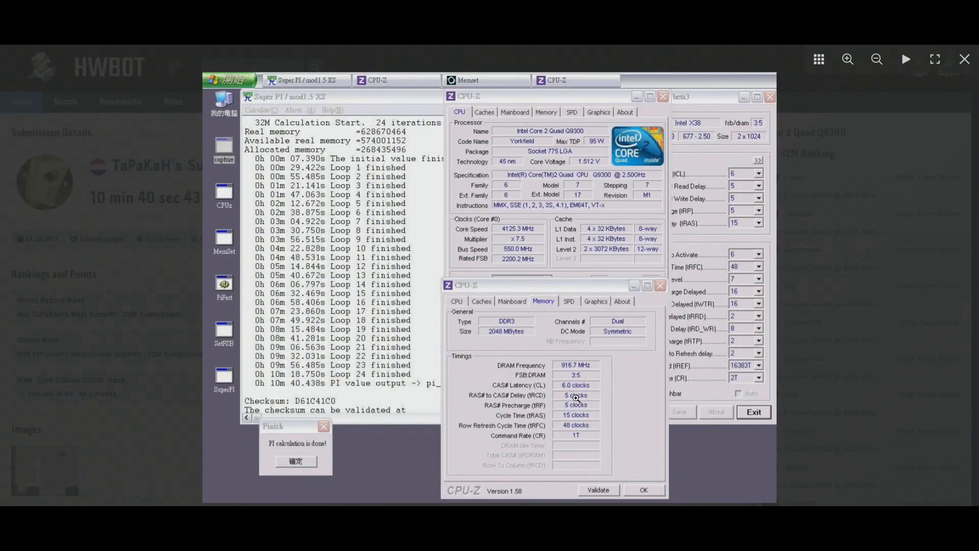
mouse_move(525, 351)
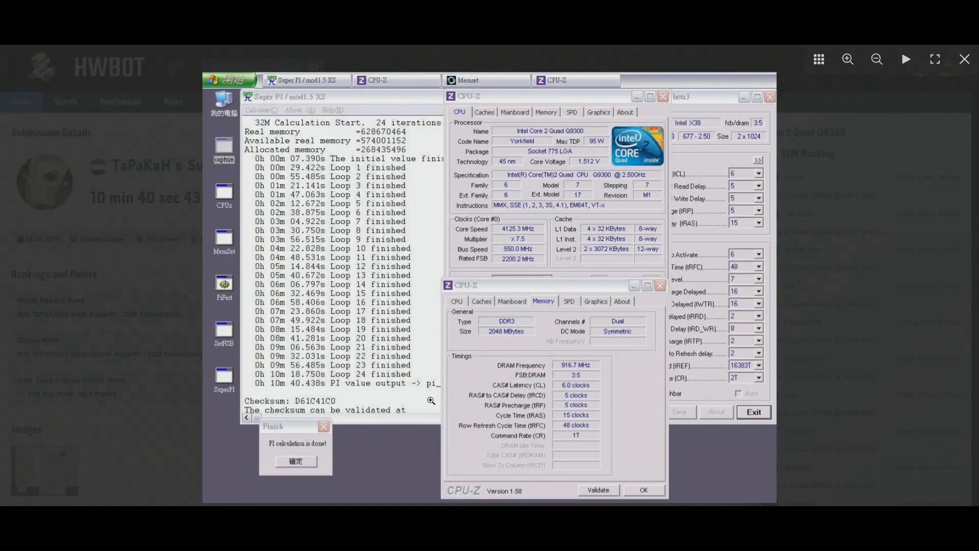
mouse_move(395, 385)
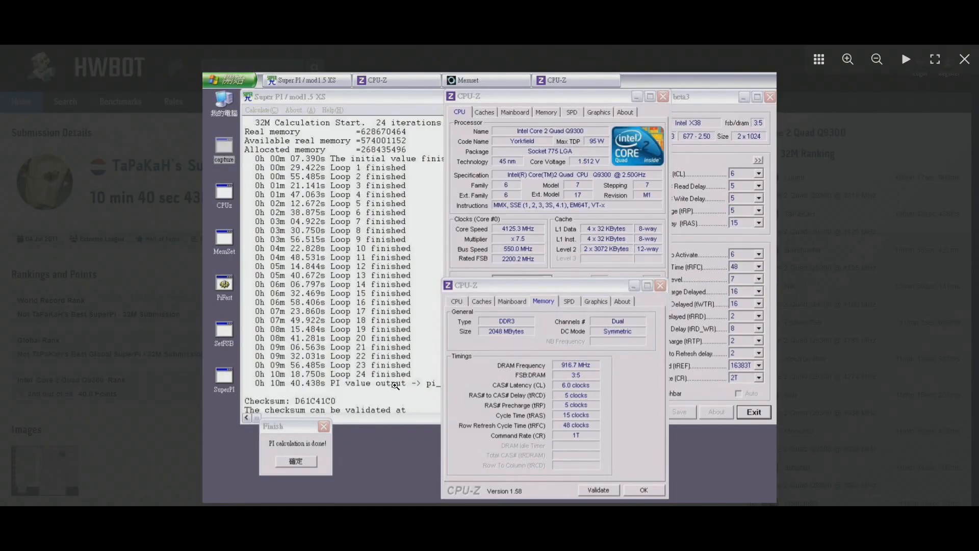
mouse_move(68, 269)
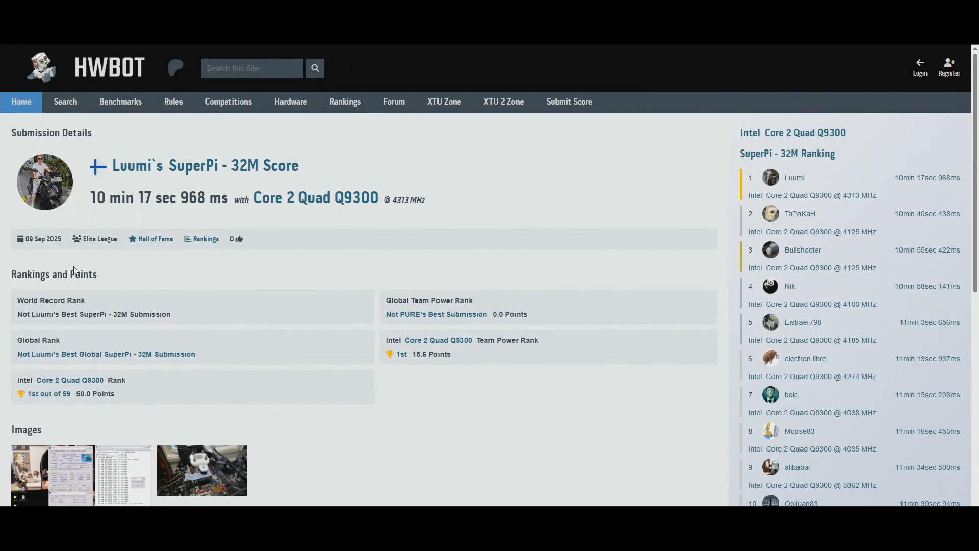
mouse_move(154, 239)
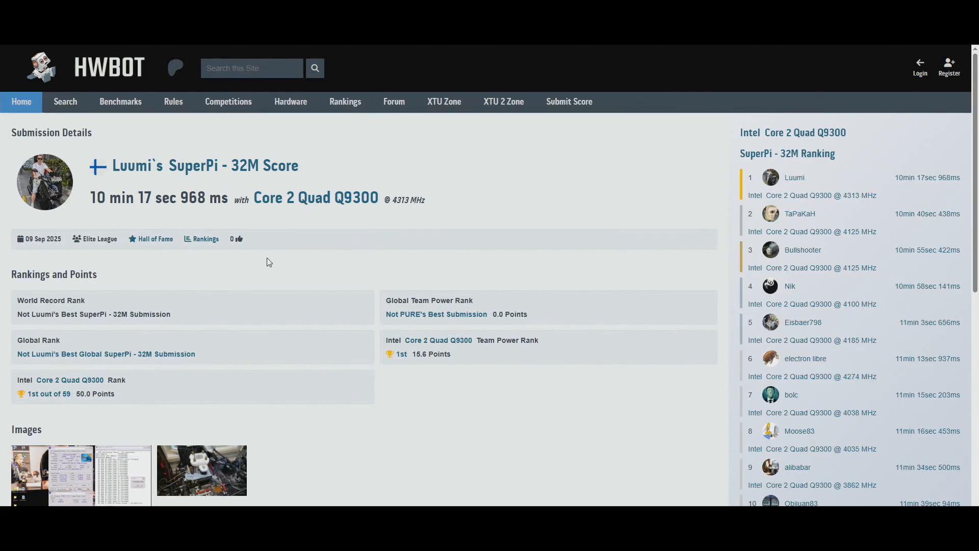
mouse_move(258, 264)
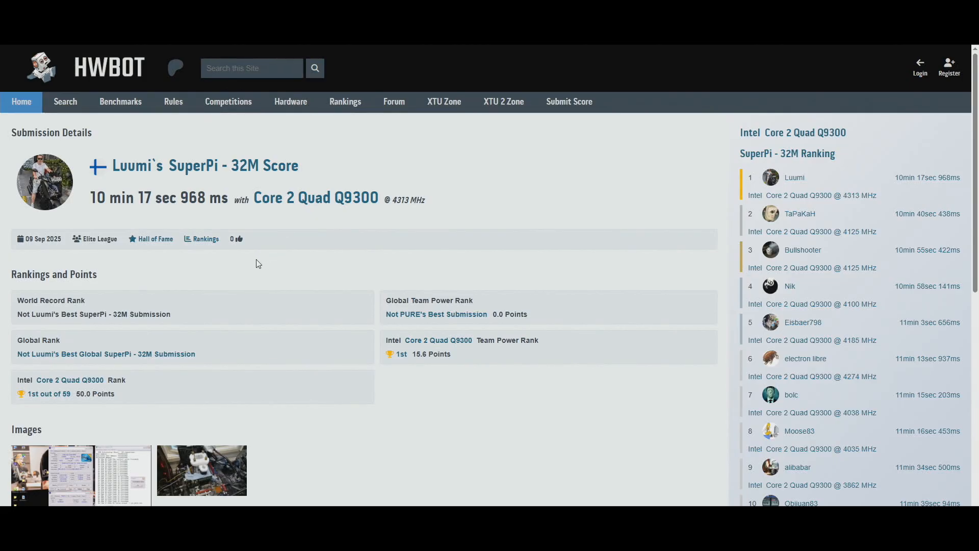
mouse_move(243, 263)
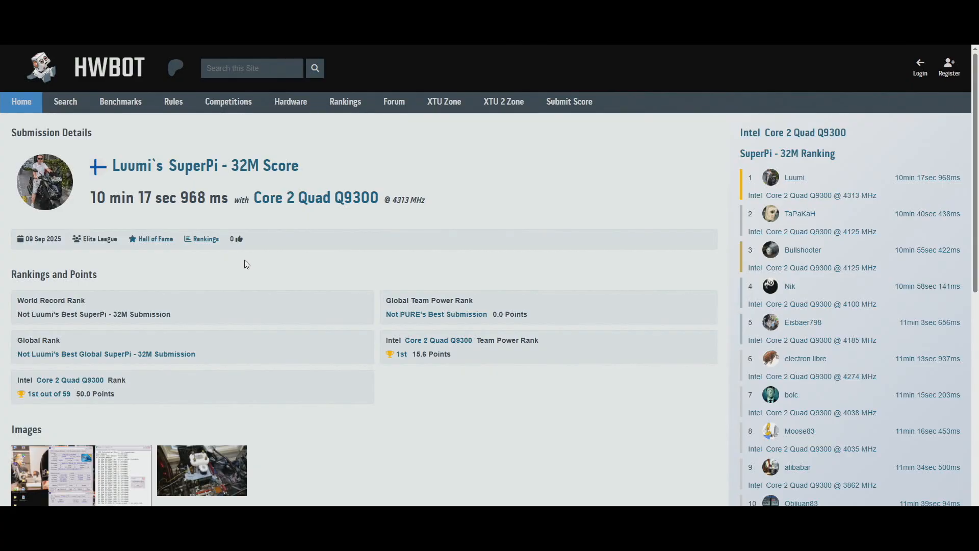
mouse_move(247, 265)
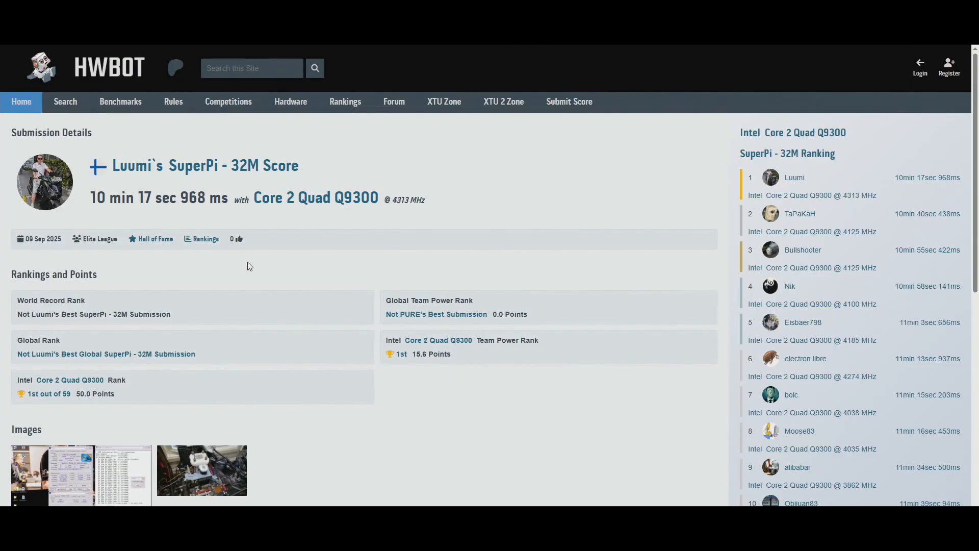
Show the Core 2 Quad Q9300 processor page scrolled to its Processor Benchmarks table.
left_click(800, 213)
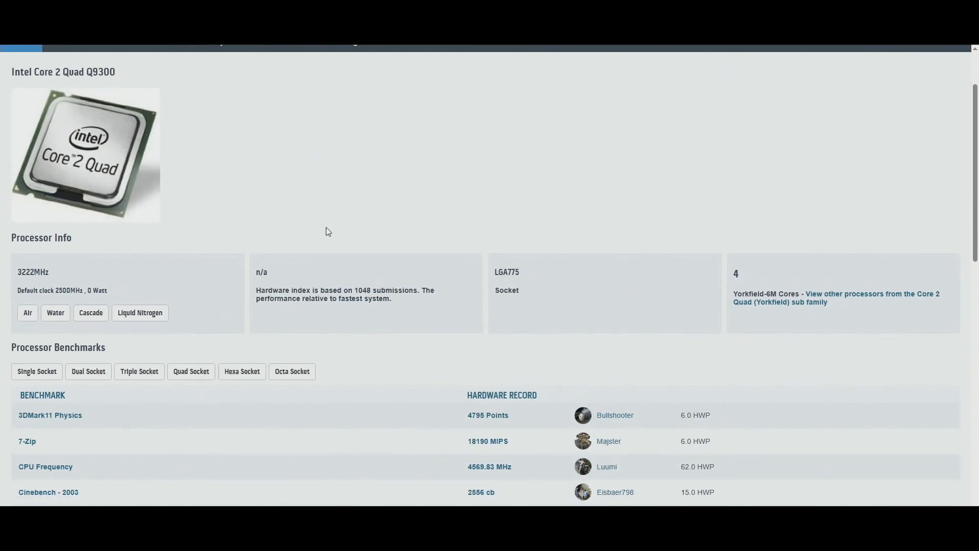
scroll("down", 3)
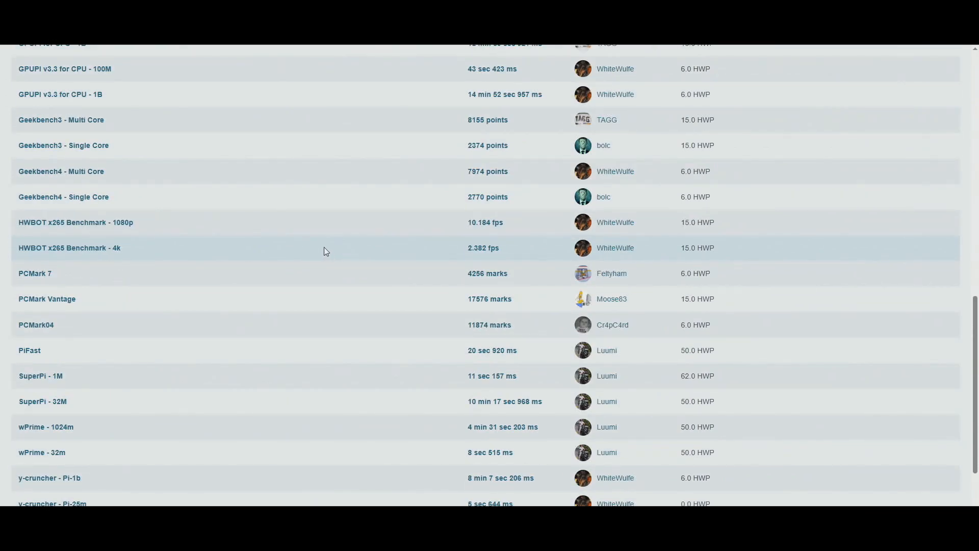
scroll("down", 3)
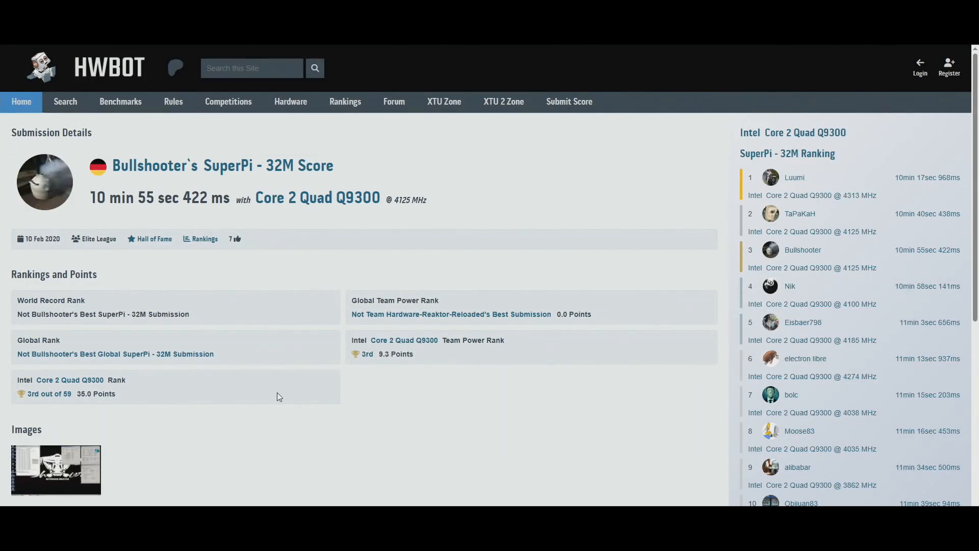
left_click(56, 469)
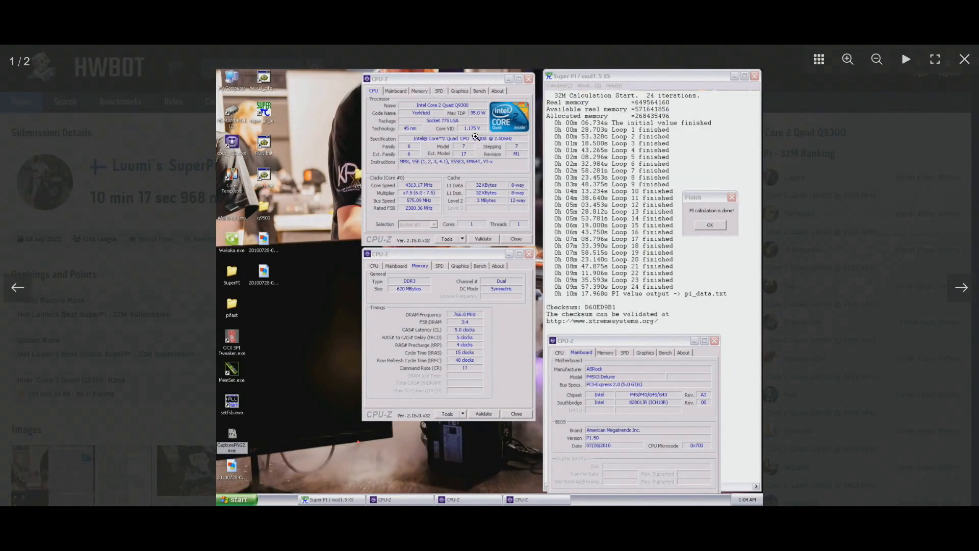
mouse_move(168, 260)
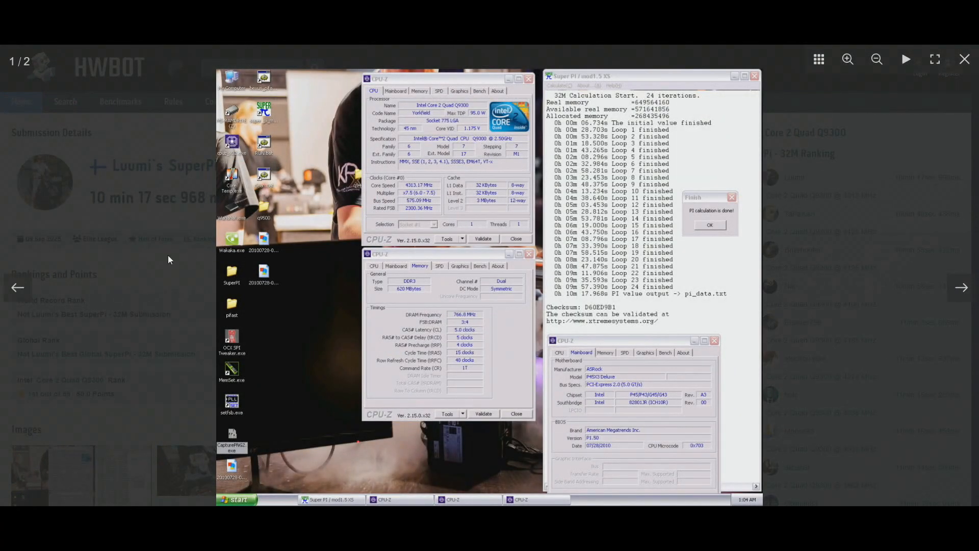
left_click(964, 59)
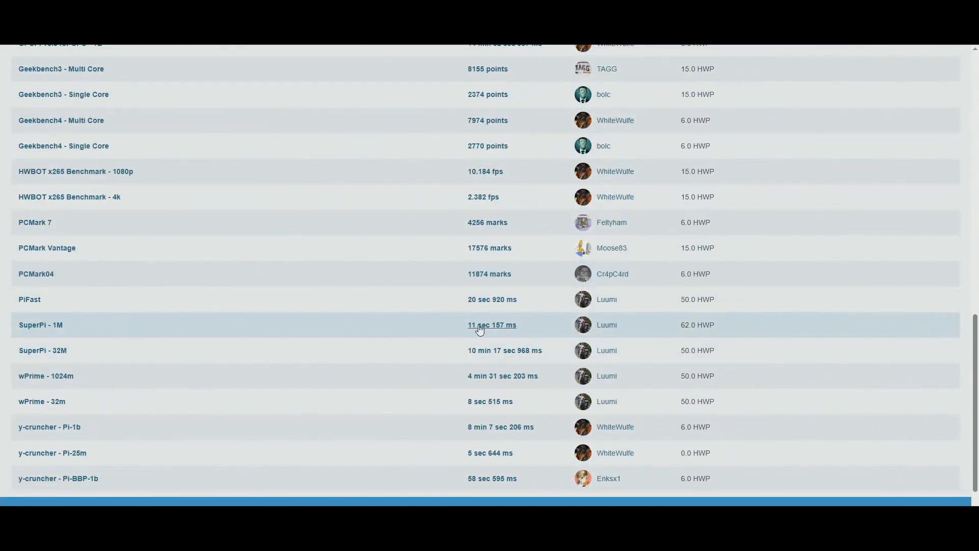
Show Luumi's record SuperPi - 1M submission, 11 sec 157 ms at 4488 MHz.
left_click(492, 324)
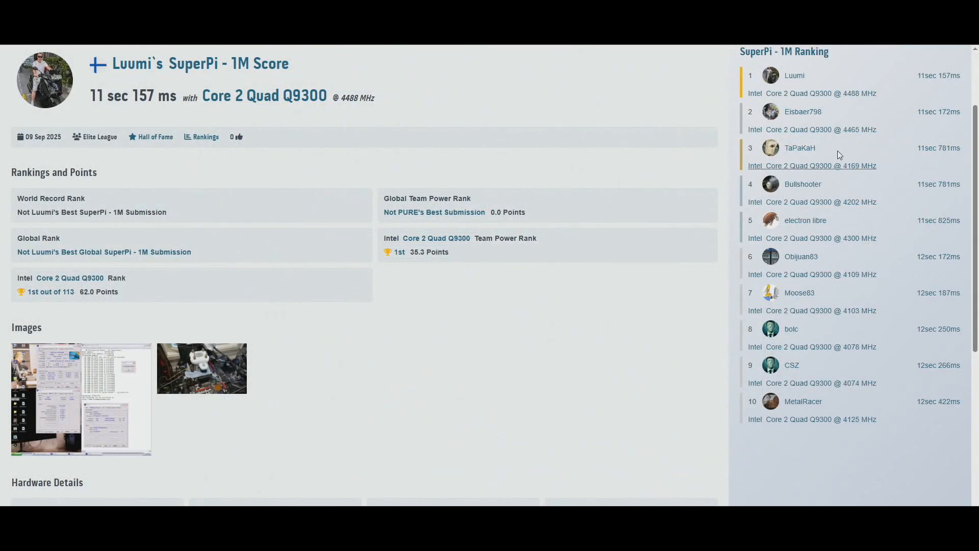
mouse_move(866, 149)
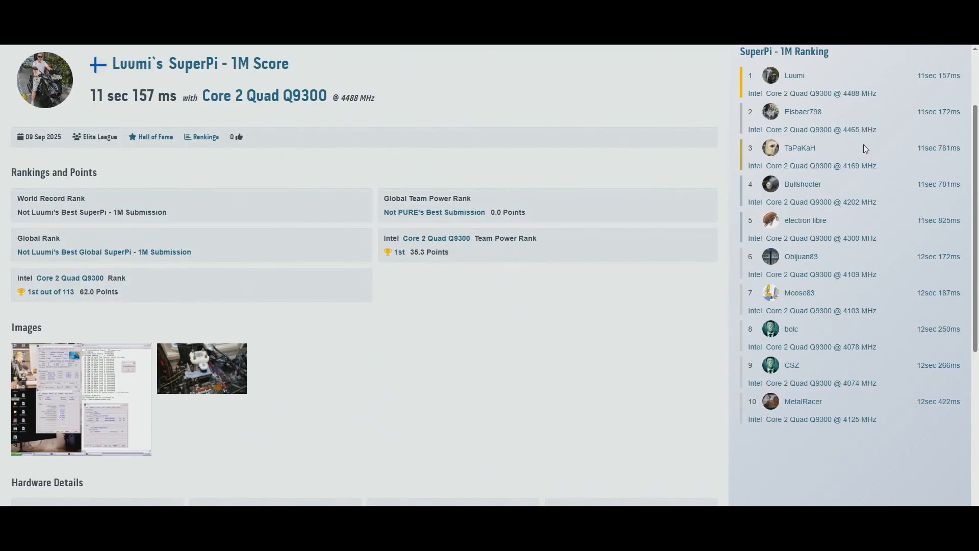
mouse_move(897, 137)
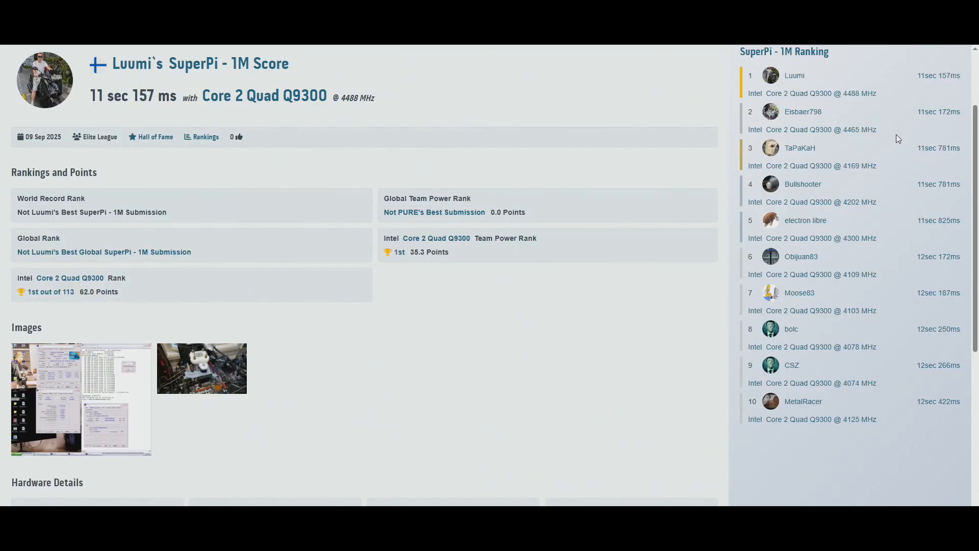
mouse_move(939, 125)
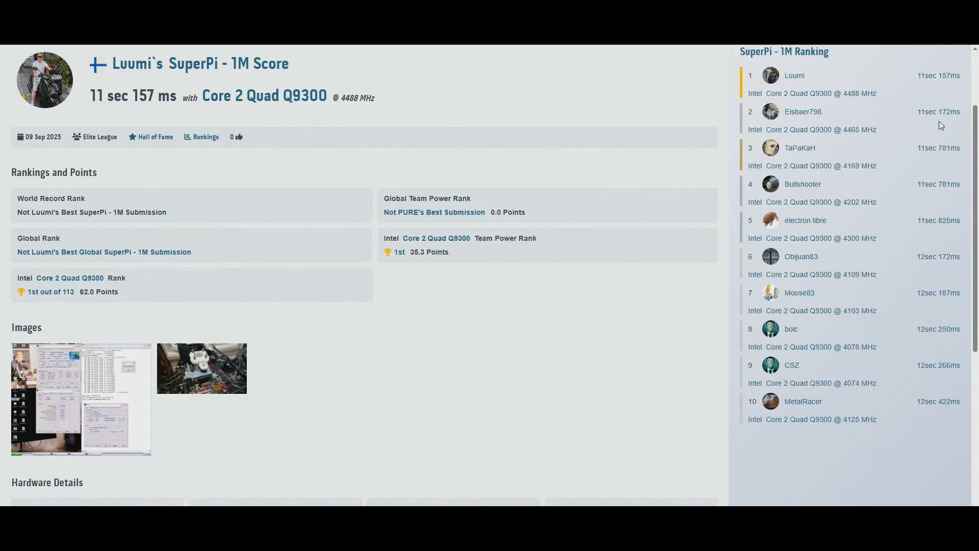
Show Eisbaer798's second-place SuperPi - 1M submission, 11 sec 172 ms, with its screenshots enlarged.
left_click(803, 112)
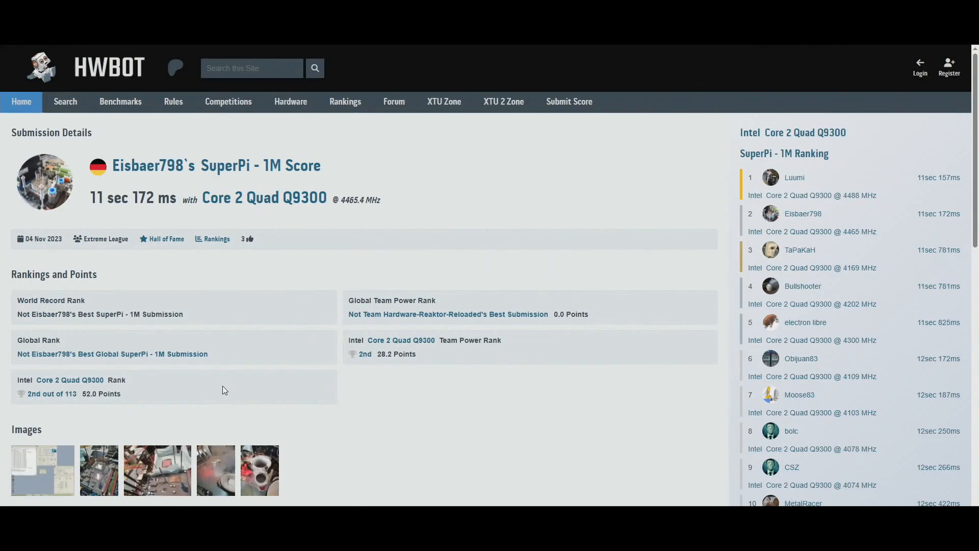
left_click(43, 469)
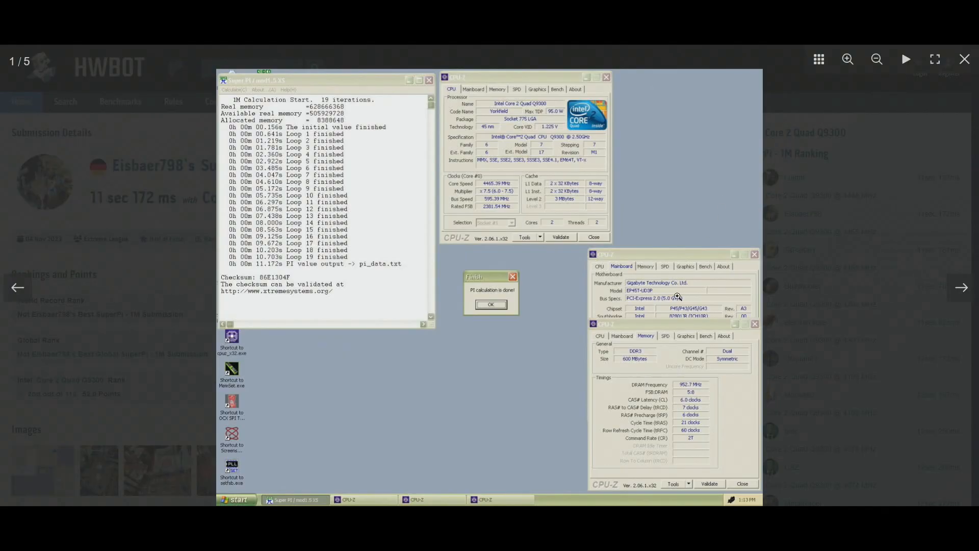
mouse_move(534, 192)
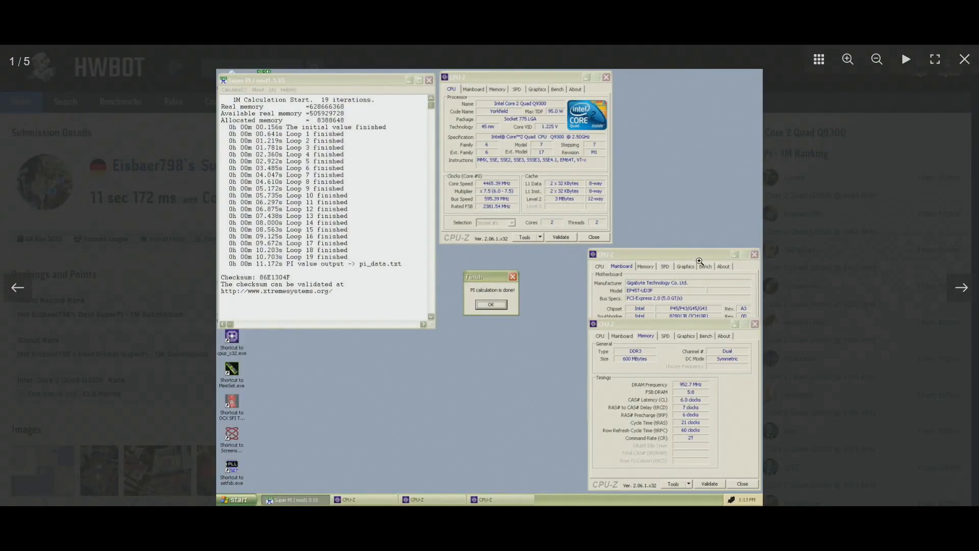
mouse_move(474, 438)
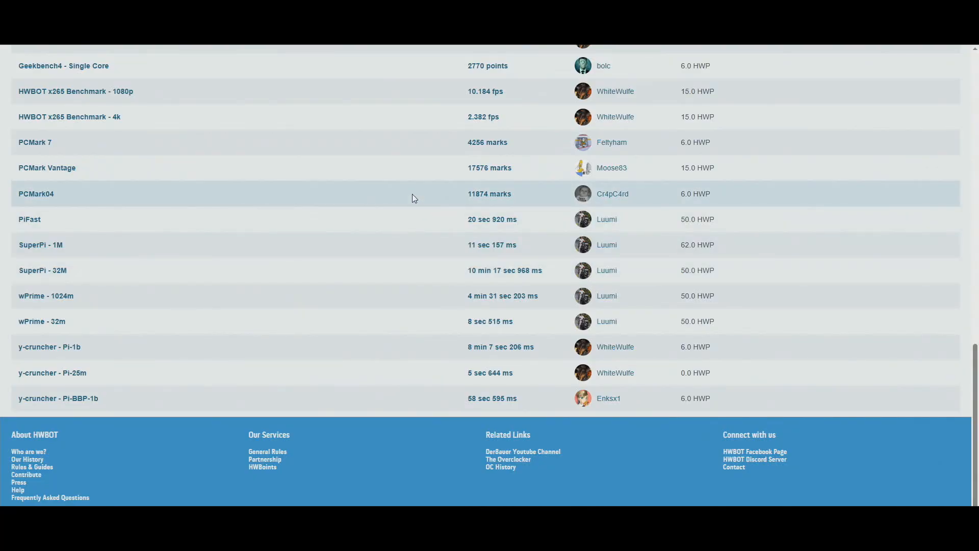
left_click(29, 219)
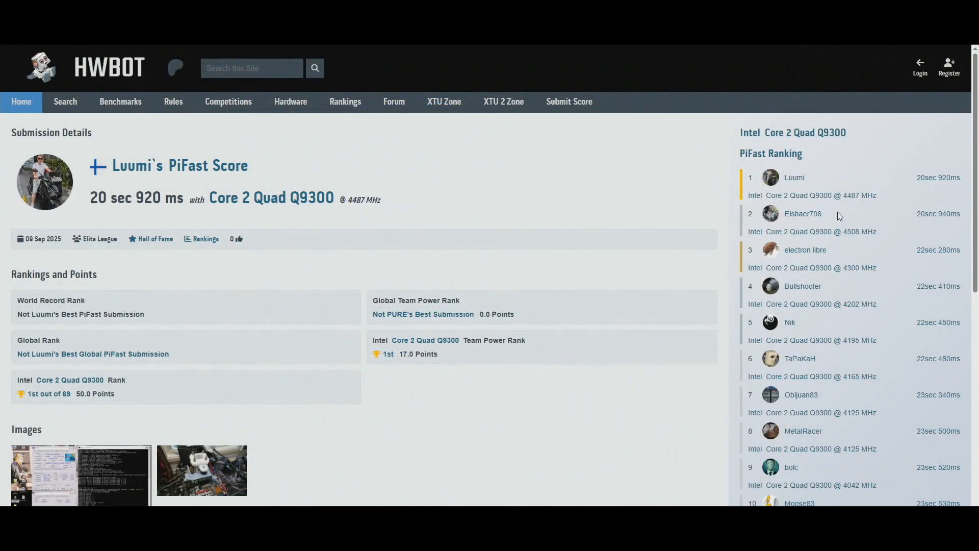
mouse_move(864, 196)
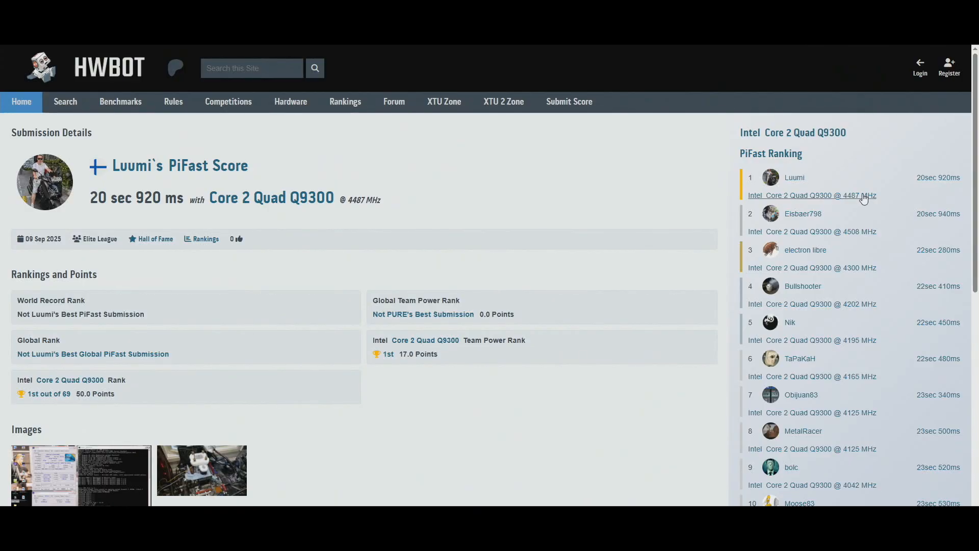
mouse_move(861, 232)
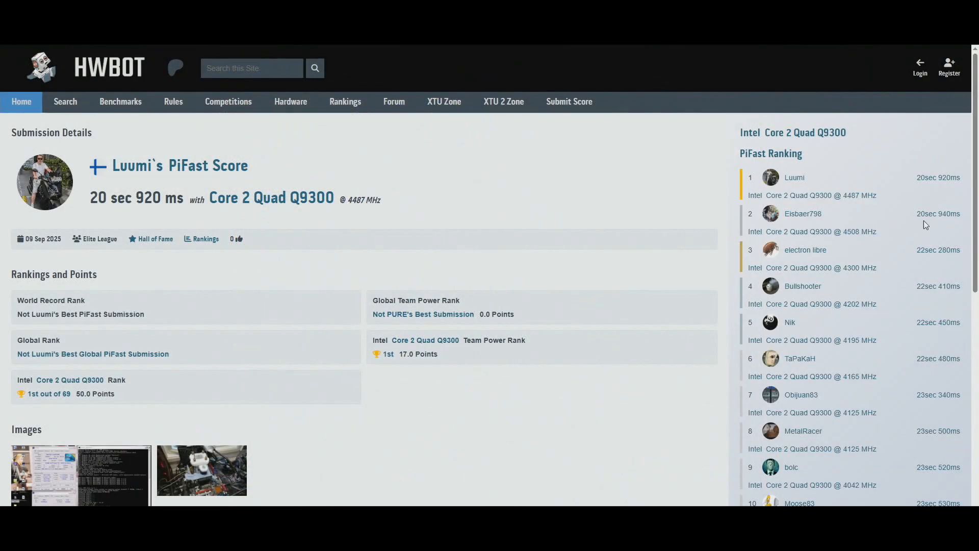
left_click(79, 470)
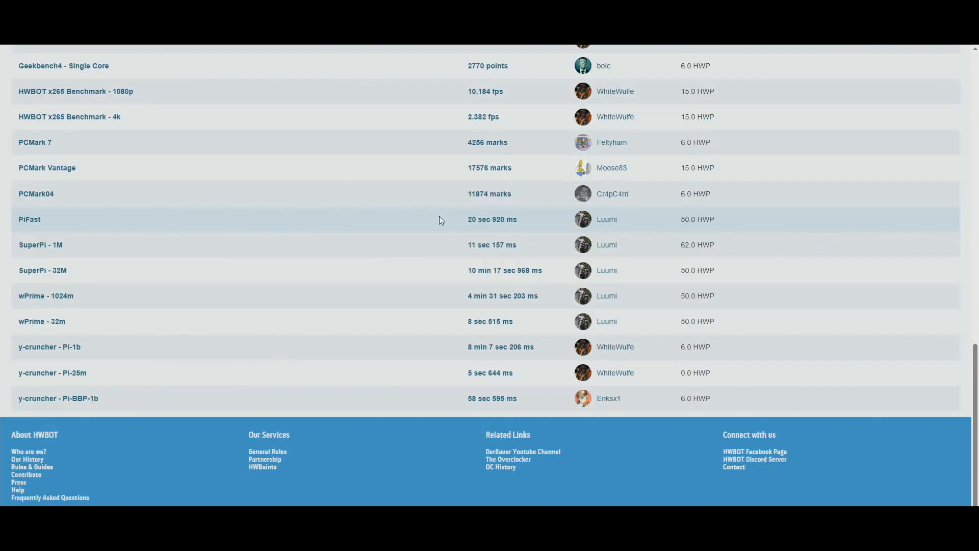
mouse_move(106, 379)
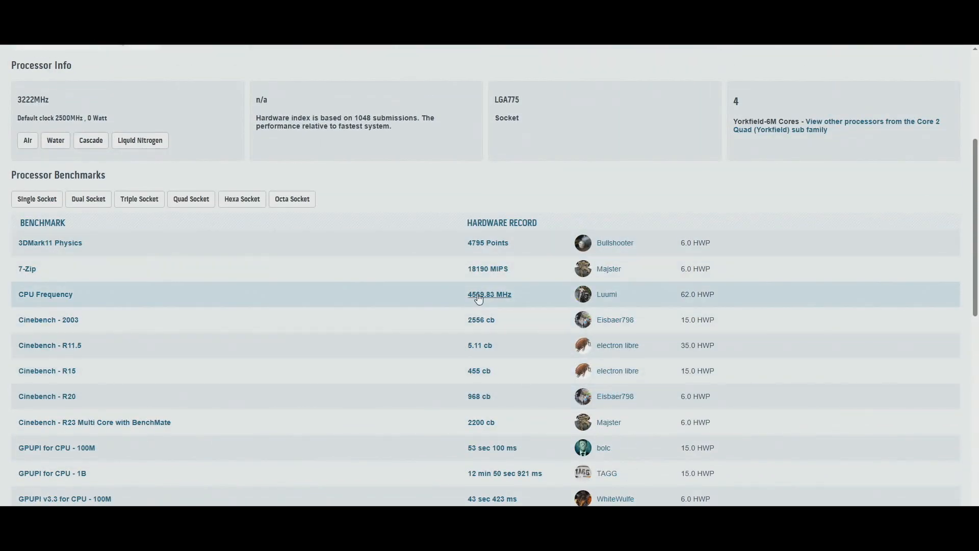
left_click(488, 293)
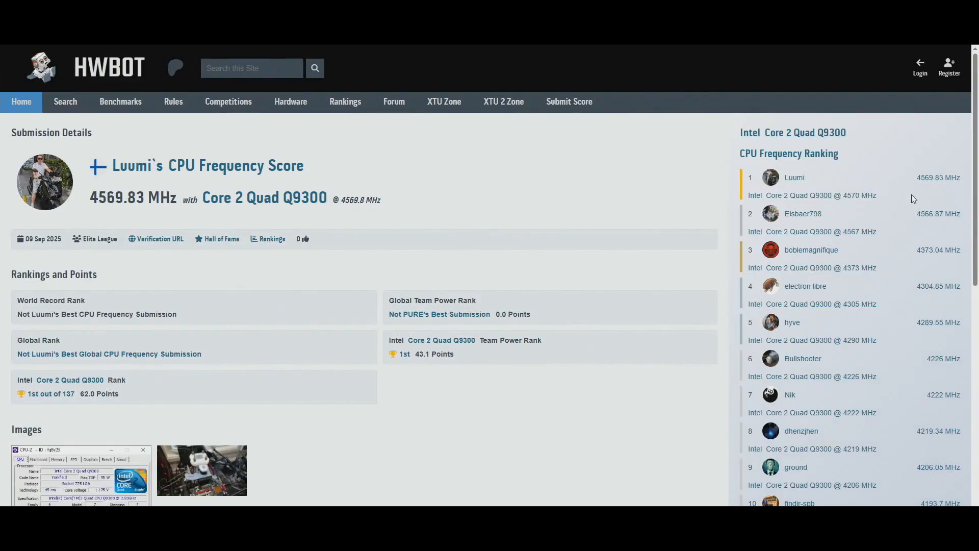
mouse_move(399, 324)
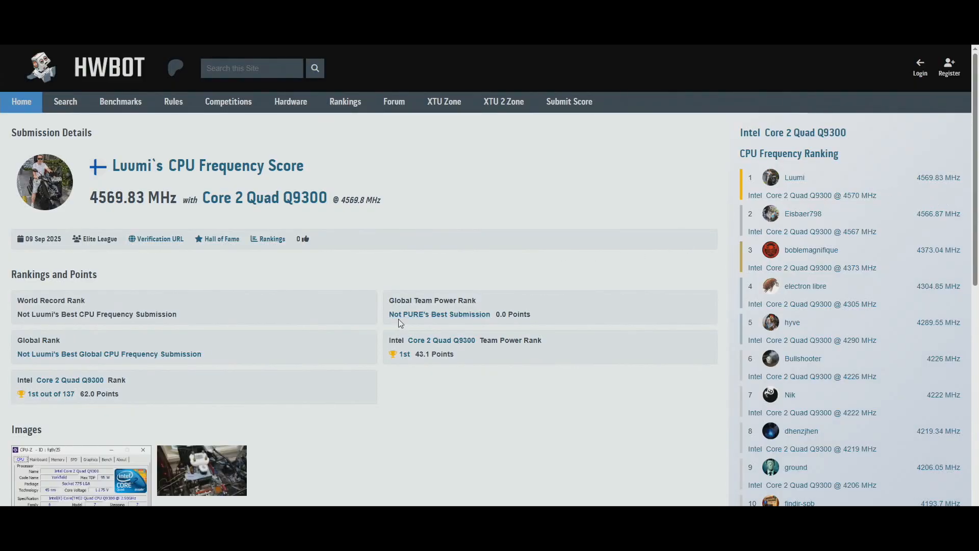
mouse_move(476, 271)
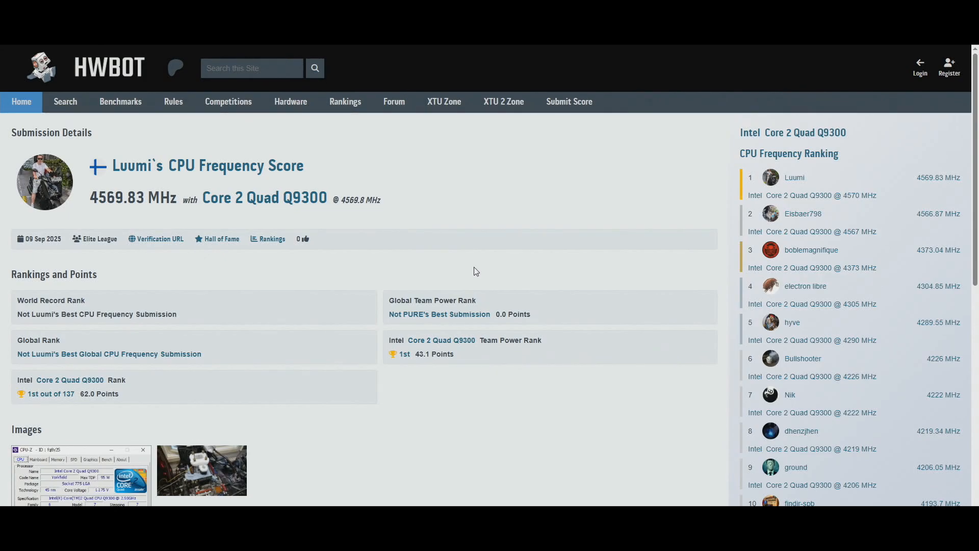
mouse_move(329, 372)
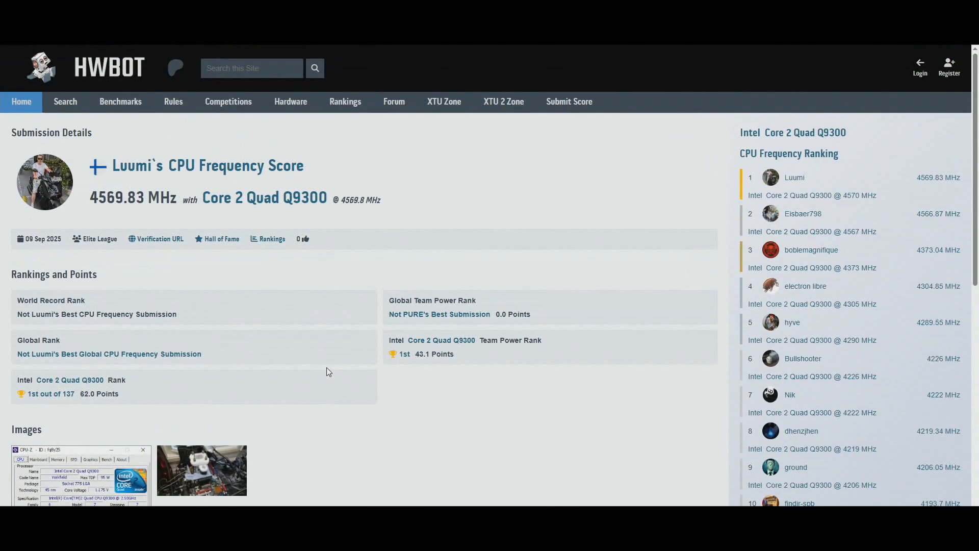
left_click(79, 470)
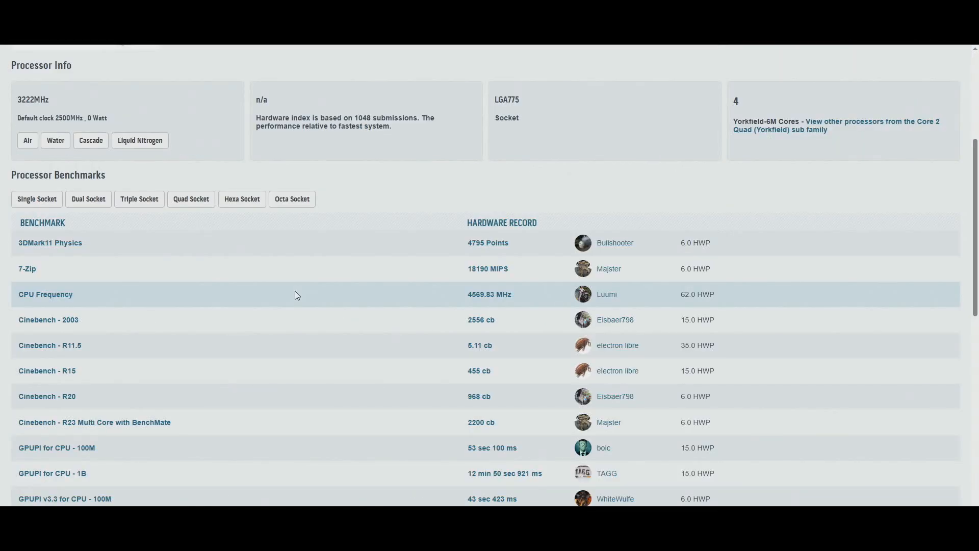
scroll("down", 3)
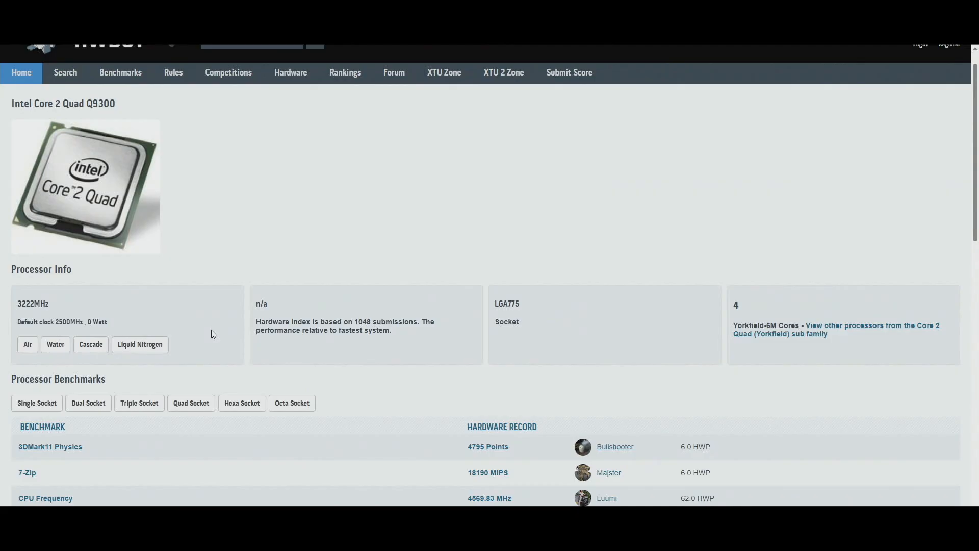
scroll("down", 3)
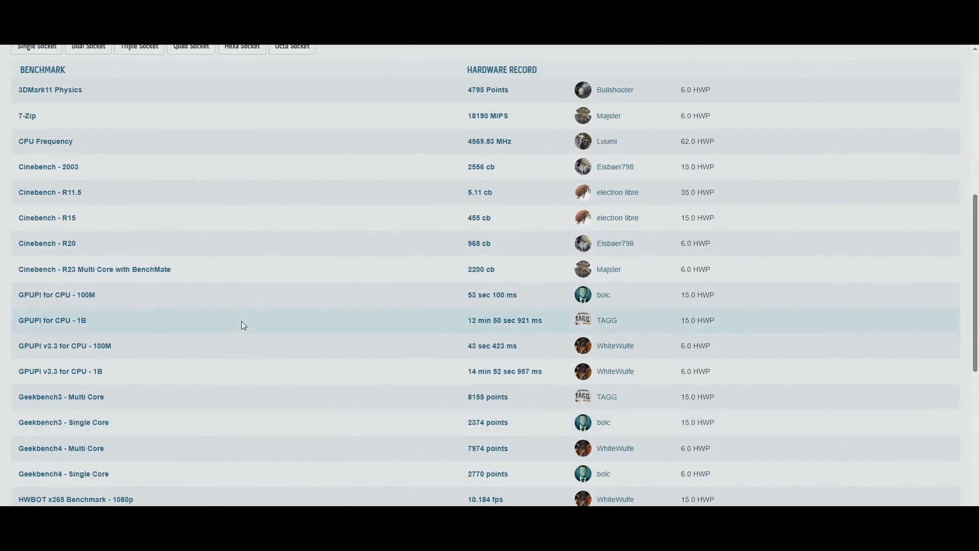
scroll("up", 3)
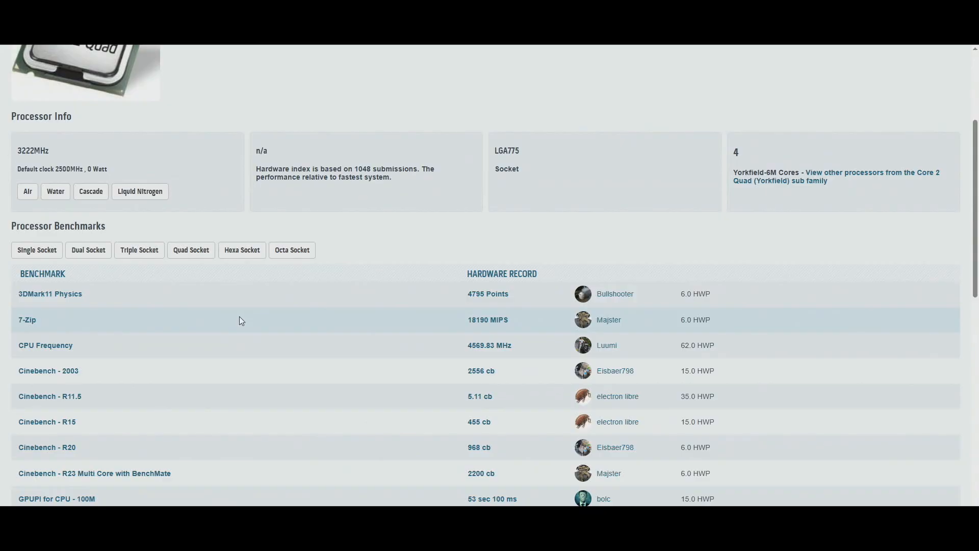
mouse_move(237, 319)
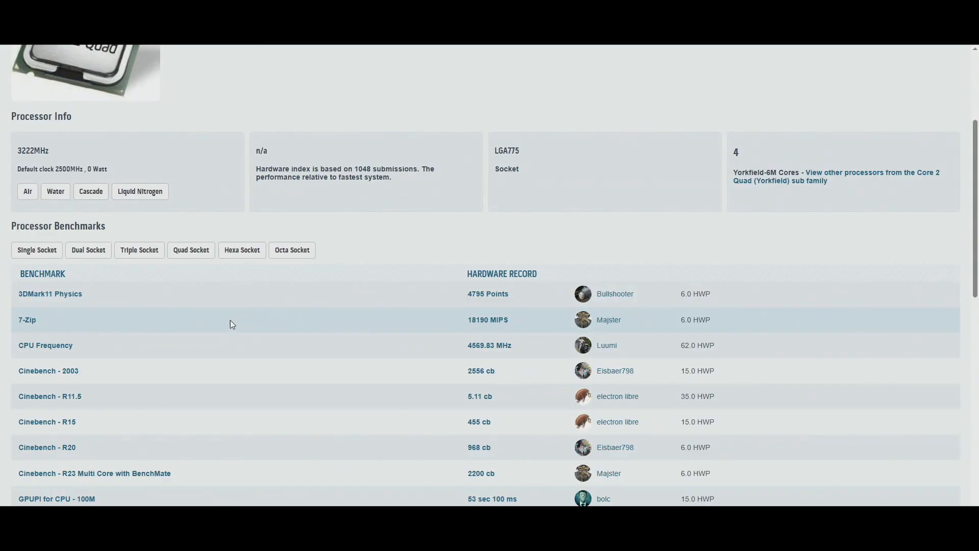
mouse_move(406, 320)
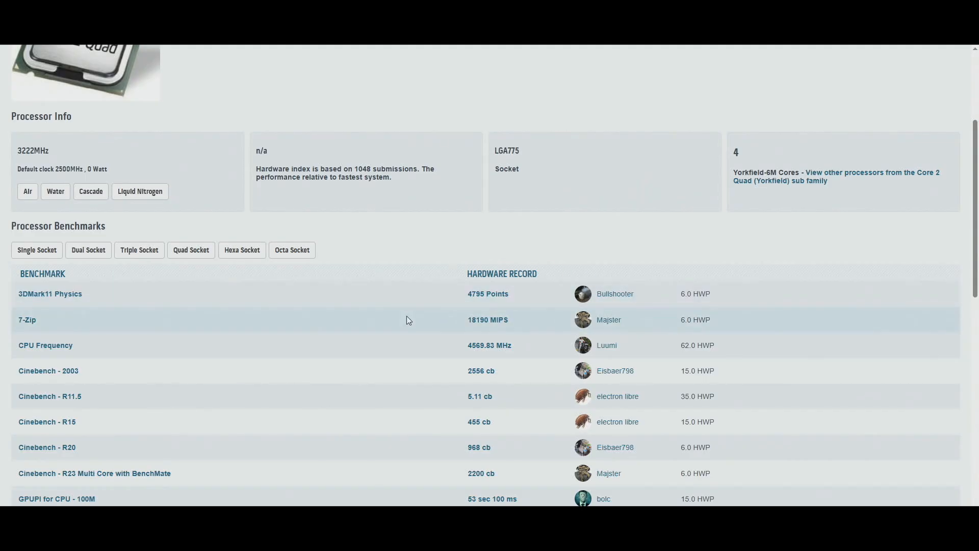
mouse_move(367, 282)
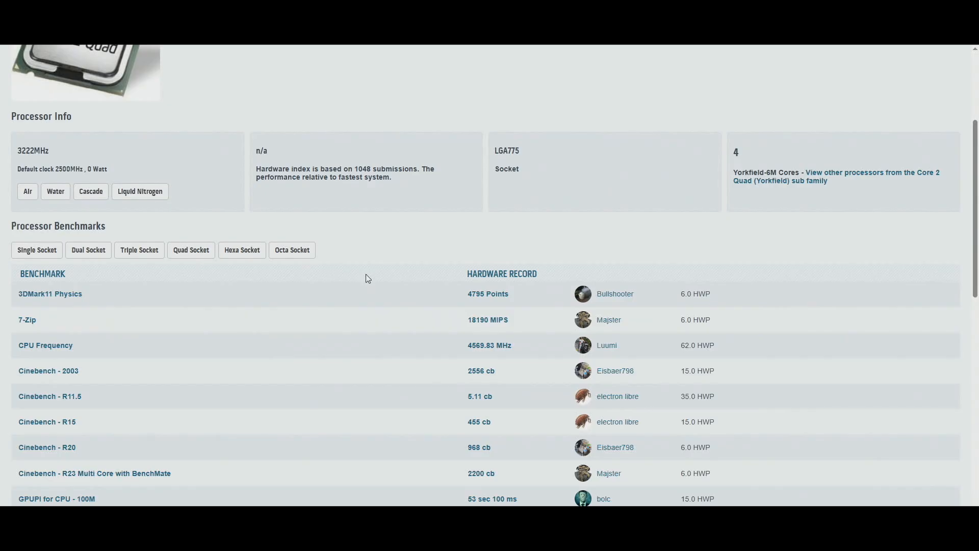
mouse_move(368, 273)
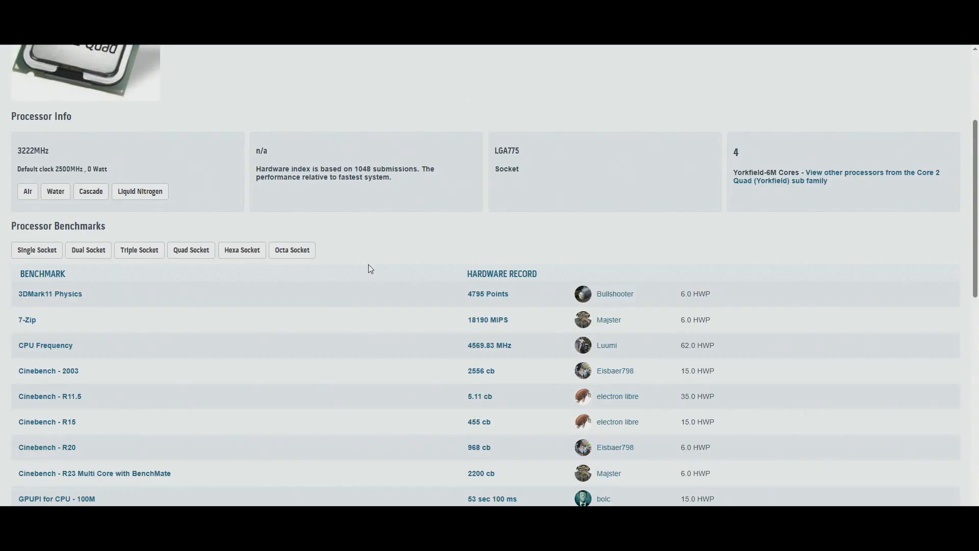
scroll("down", 3)
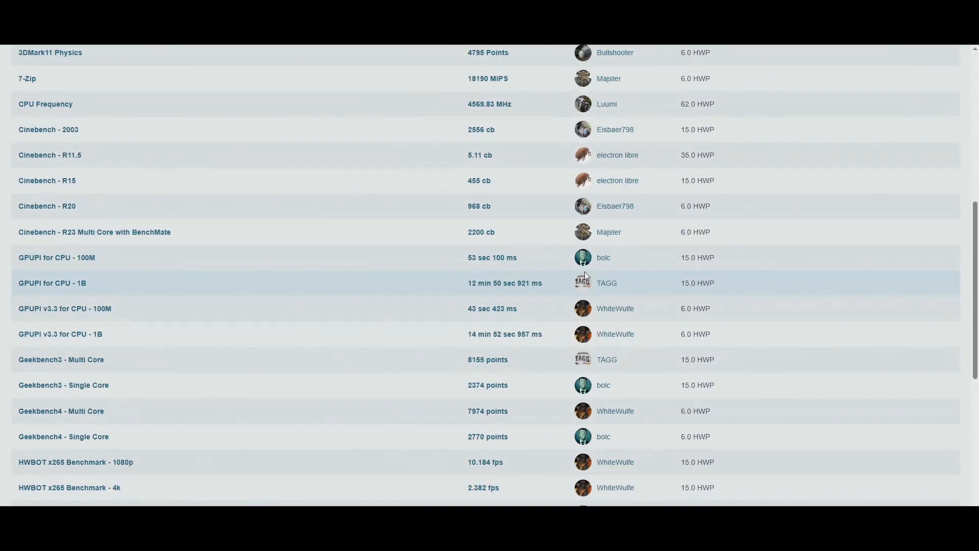
scroll("down", 3)
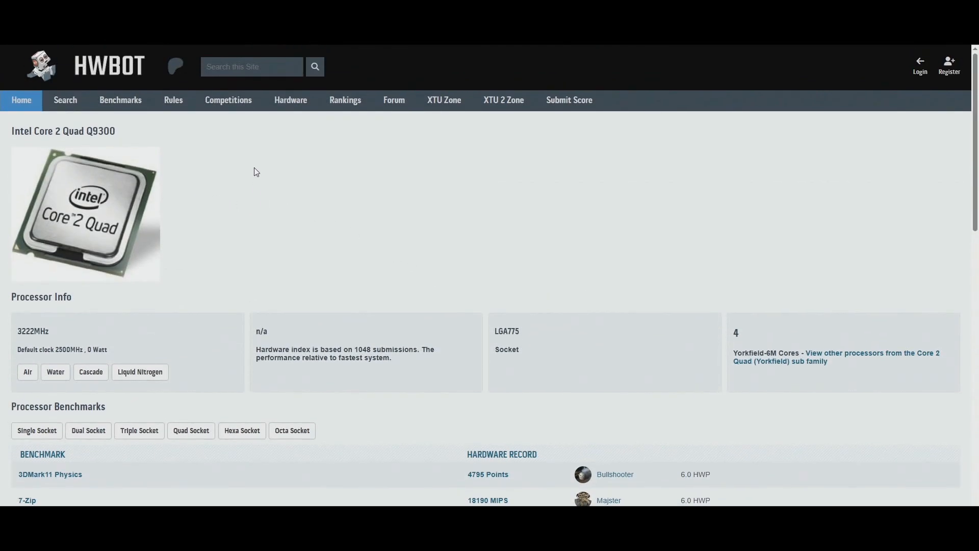
scroll("down", 3)
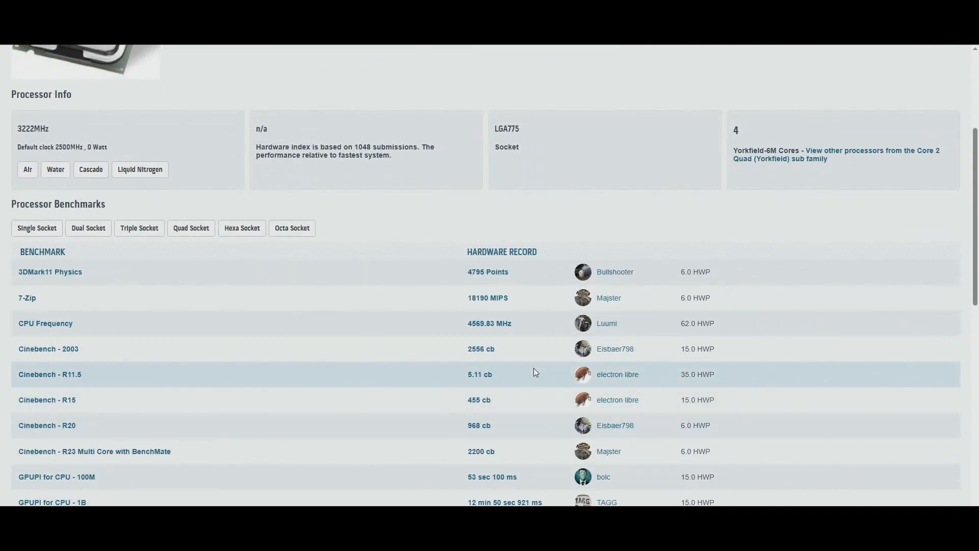
mouse_move(430, 347)
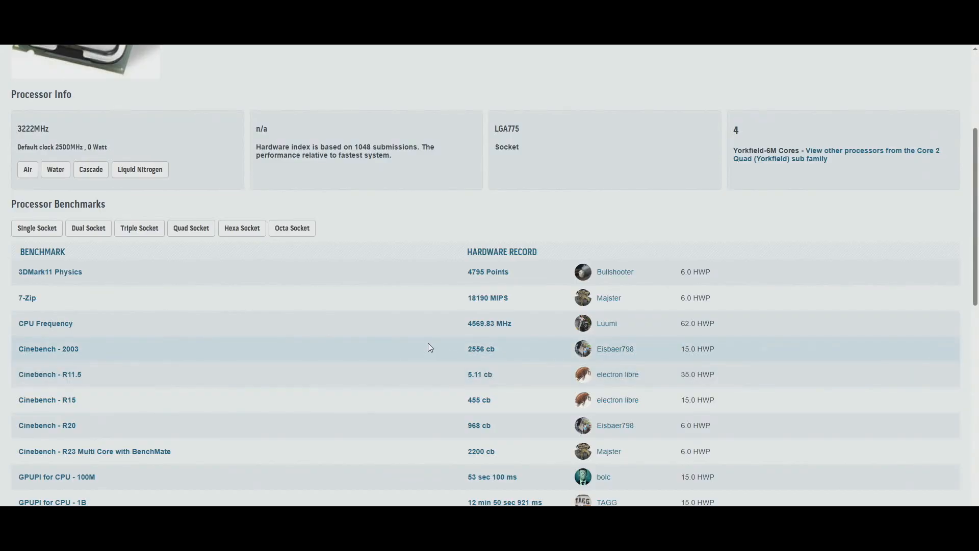
scroll("up", 3)
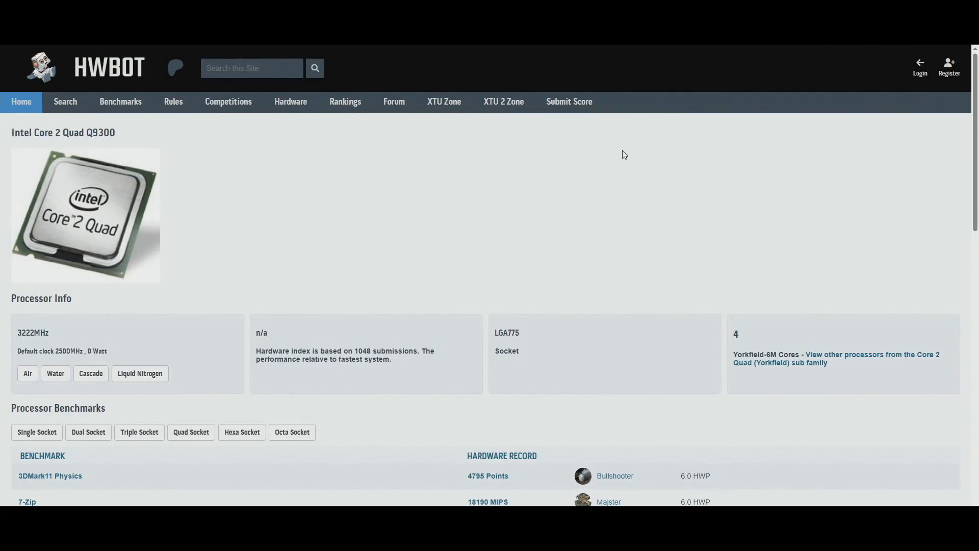
scroll("down", 3)
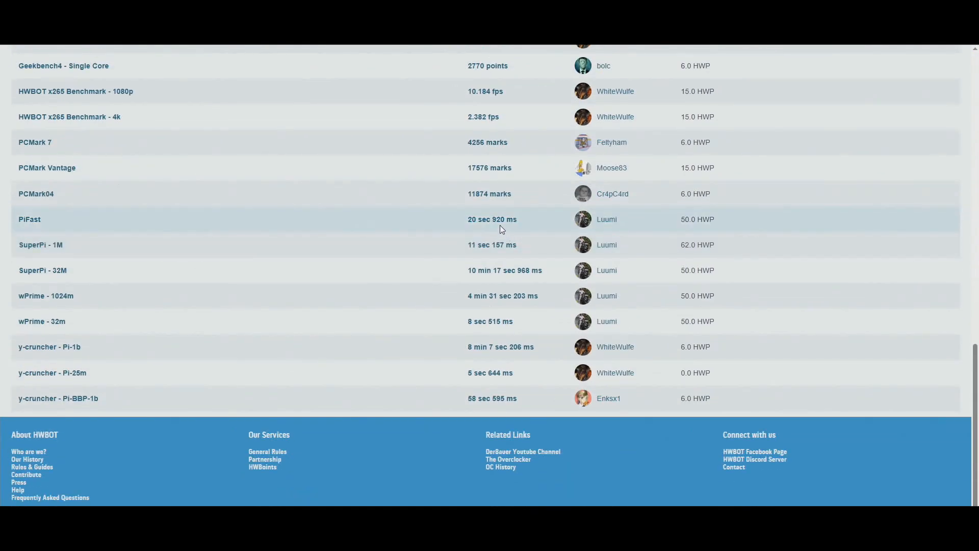
mouse_move(492, 219)
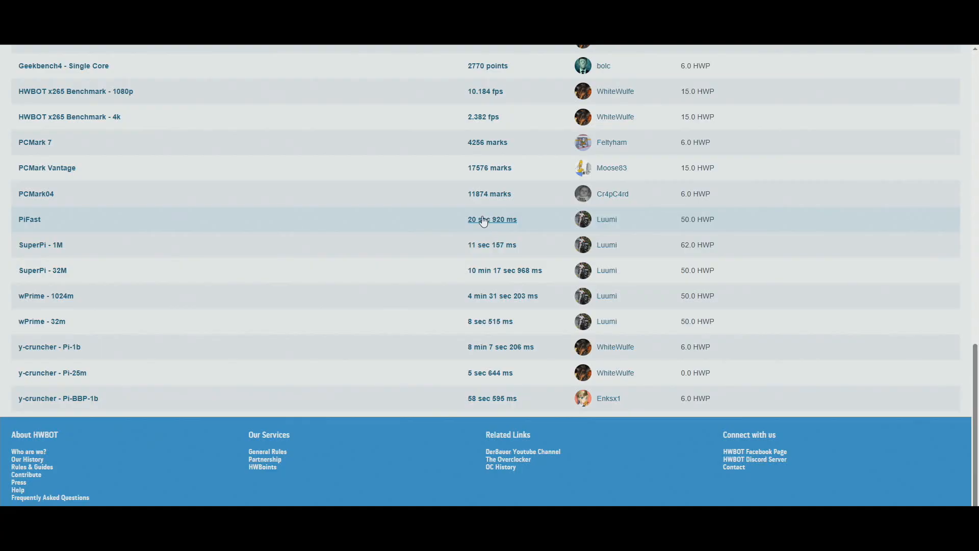